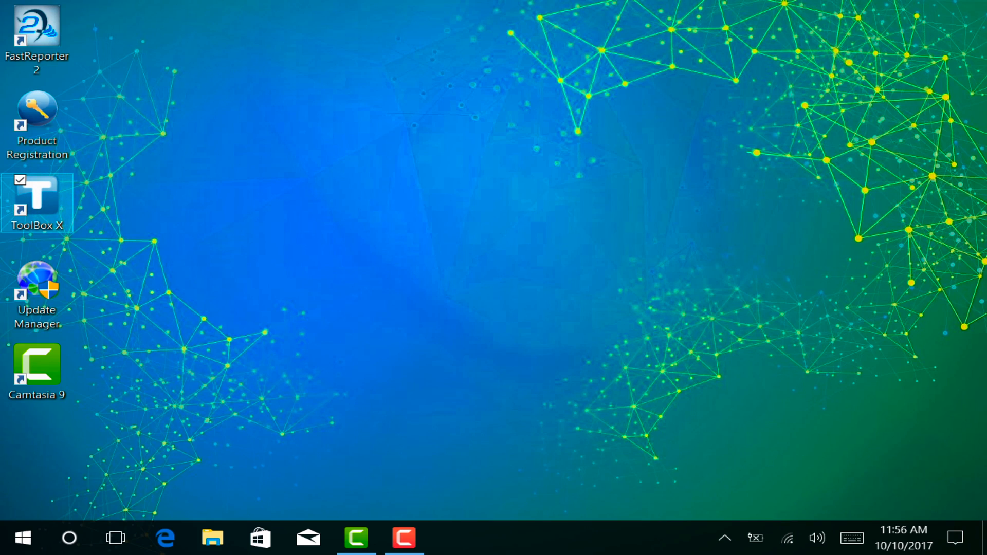
# Step: Launch ToolBox X from the desktop and start the Power Blazer module showing the EtherBERT setup
pyautogui.doubleClick(36, 196)
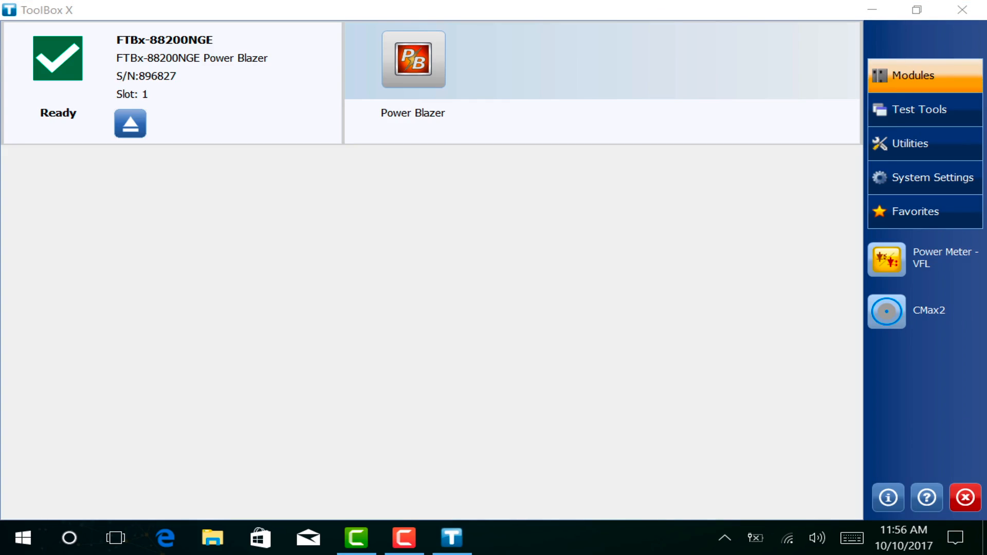
pyautogui.doubleClick(414, 58)
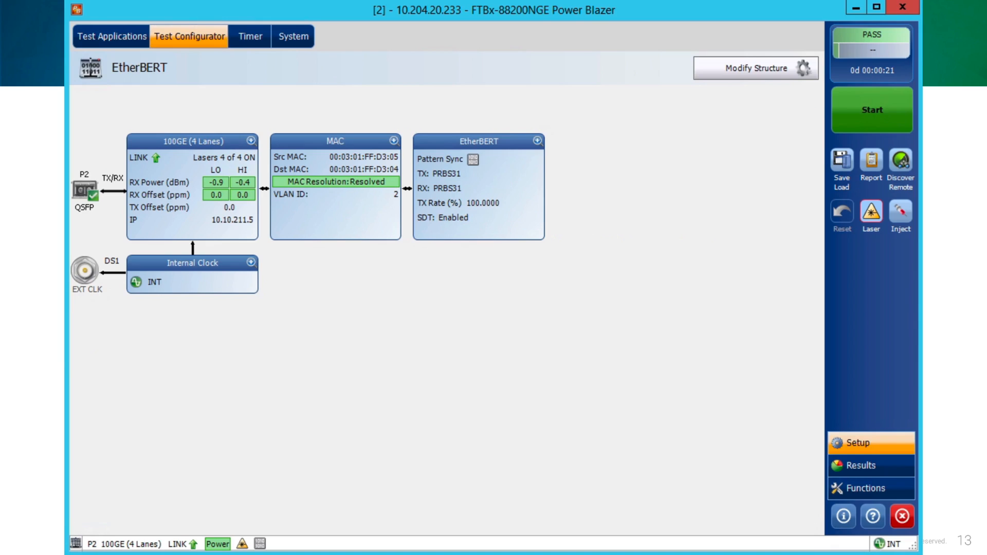
# Step: Review the Modify Structure settings and close them unchanged
pyautogui.click(754, 68)
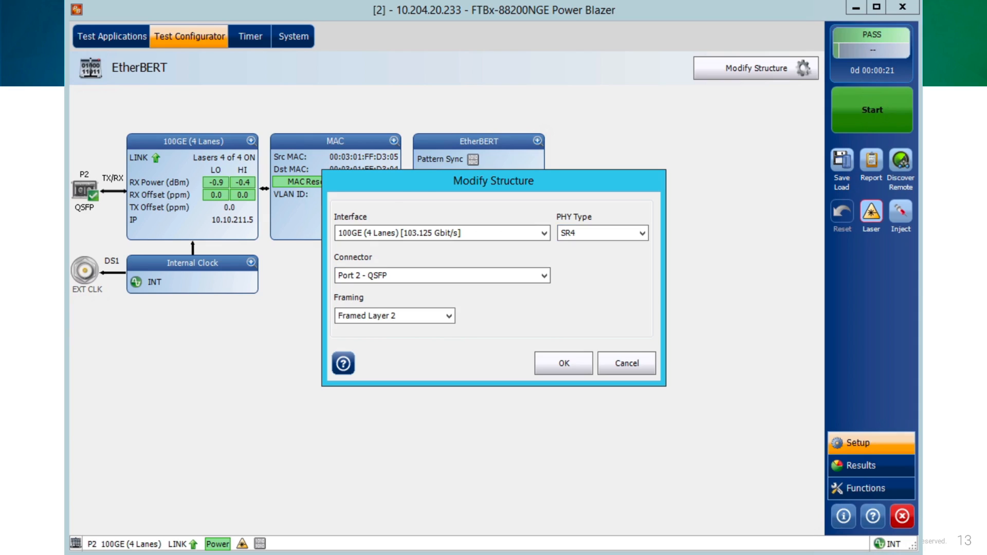
pyautogui.click(563, 363)
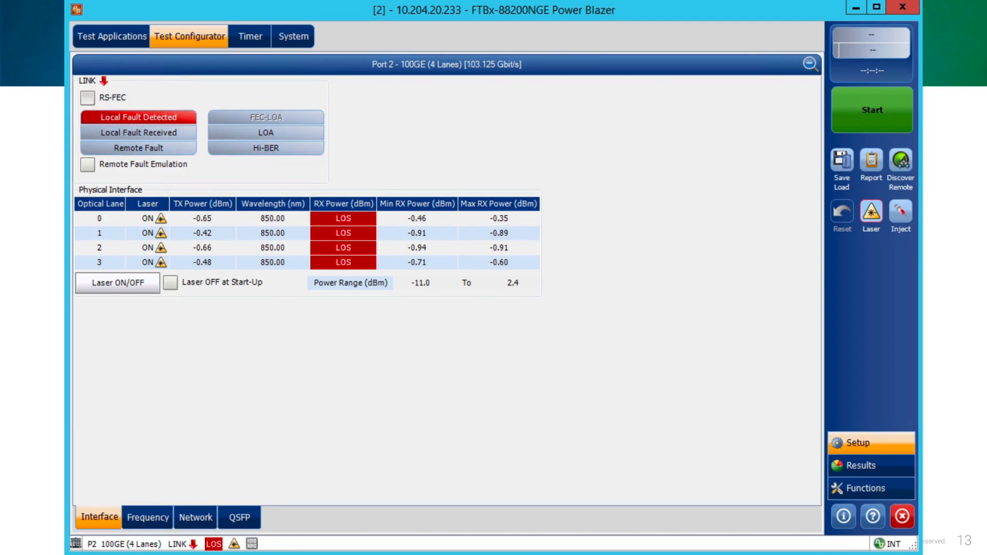
# Step: Enable RS-FEC to clear the link faults, check lane frequencies, and return to the EtherBERT overview
pyautogui.click(86, 98)
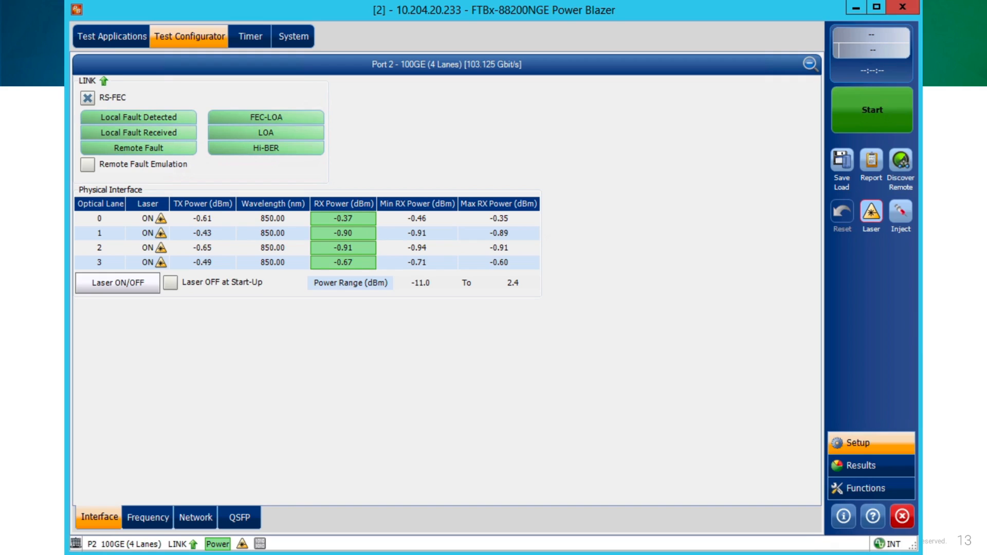
pyautogui.click(147, 518)
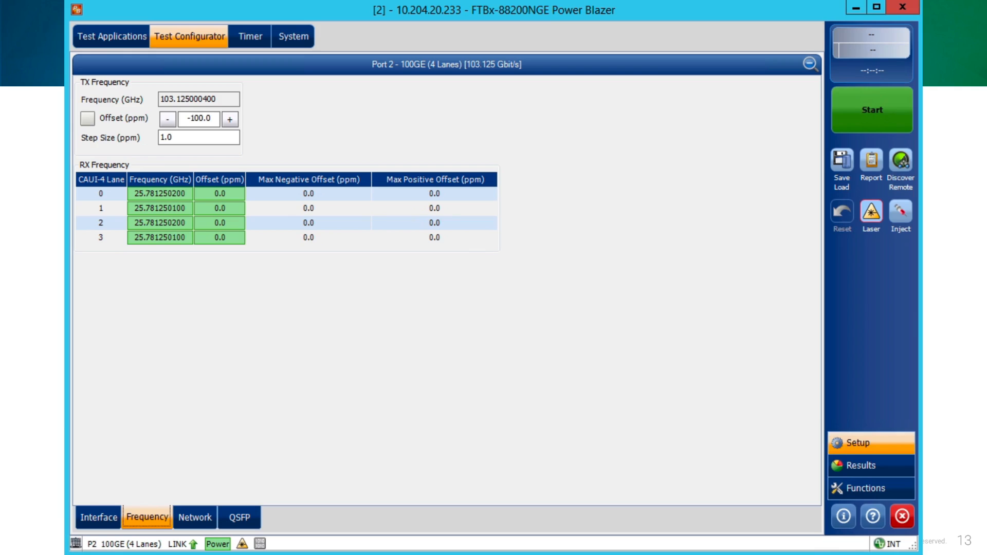
pyautogui.click(238, 517)
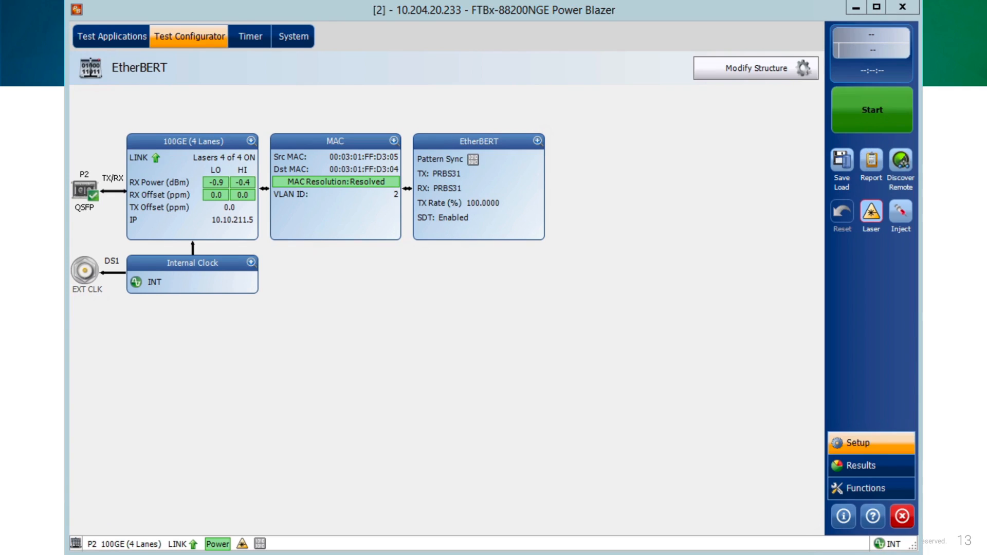
# Step: Inspect the MAC block's source address fields and bring up Modify Frame Structure
pyautogui.click(336, 140)
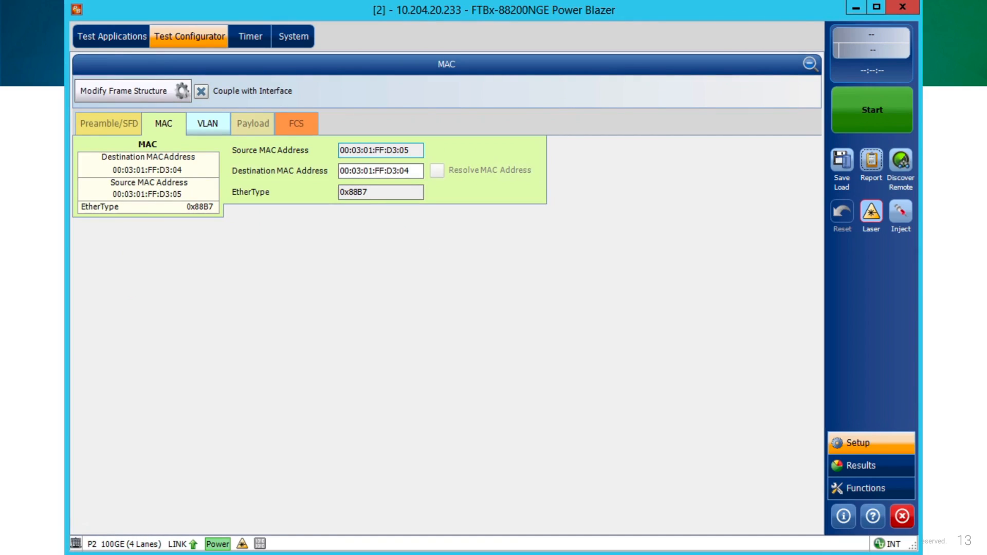
pyautogui.click(380, 151)
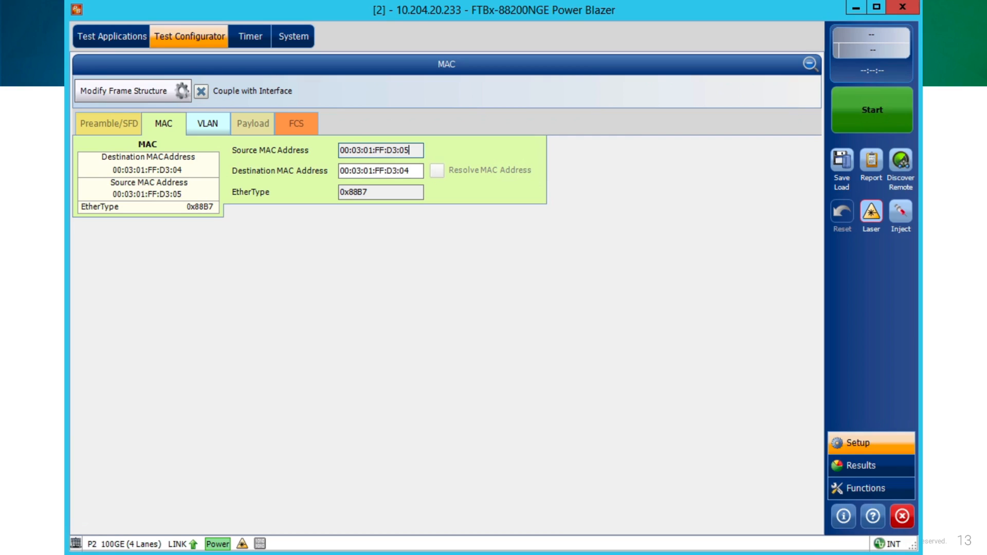
pyautogui.click(377, 171)
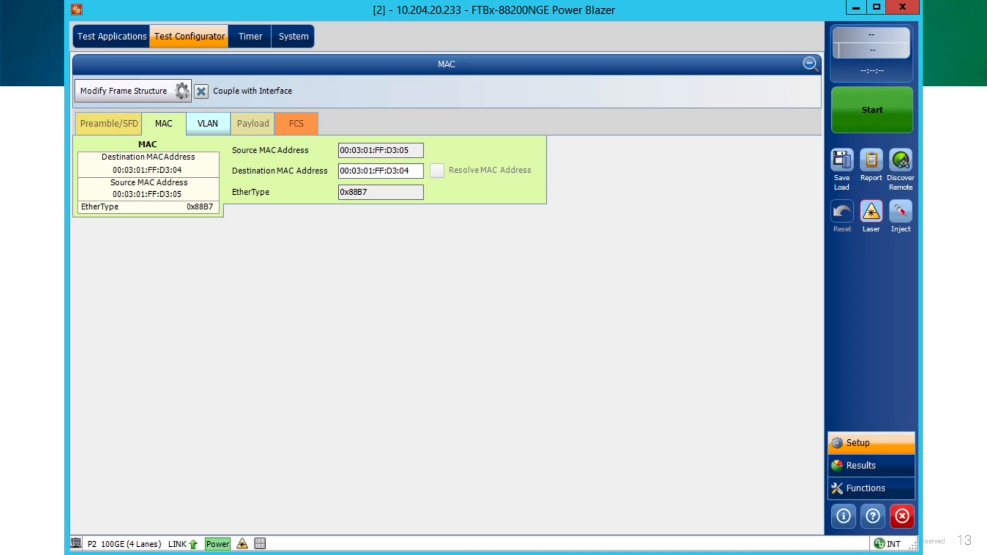
pyautogui.click(125, 90)
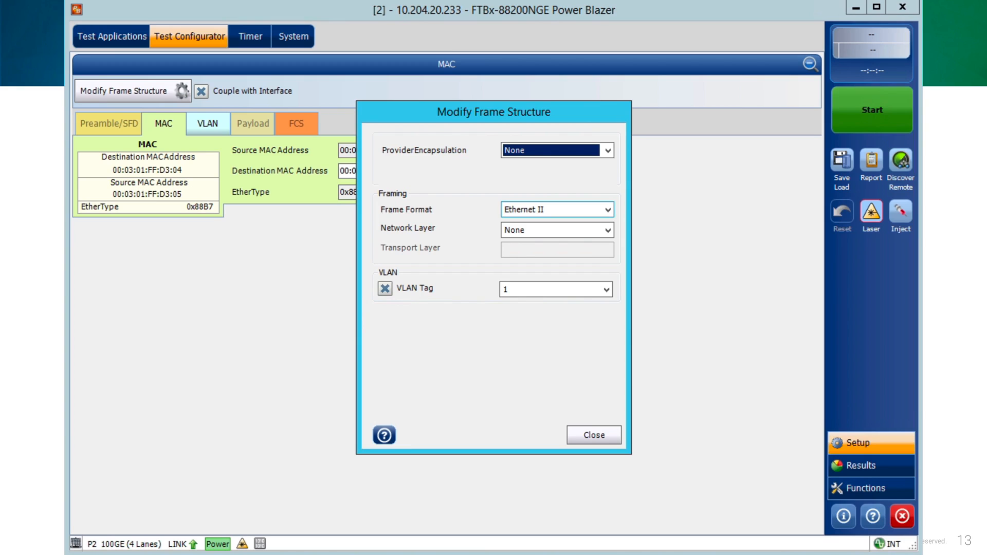
# Step: Keep Ethernet II frame format with one VLAN tag and close the frame structure dialog
pyautogui.click(556, 209)
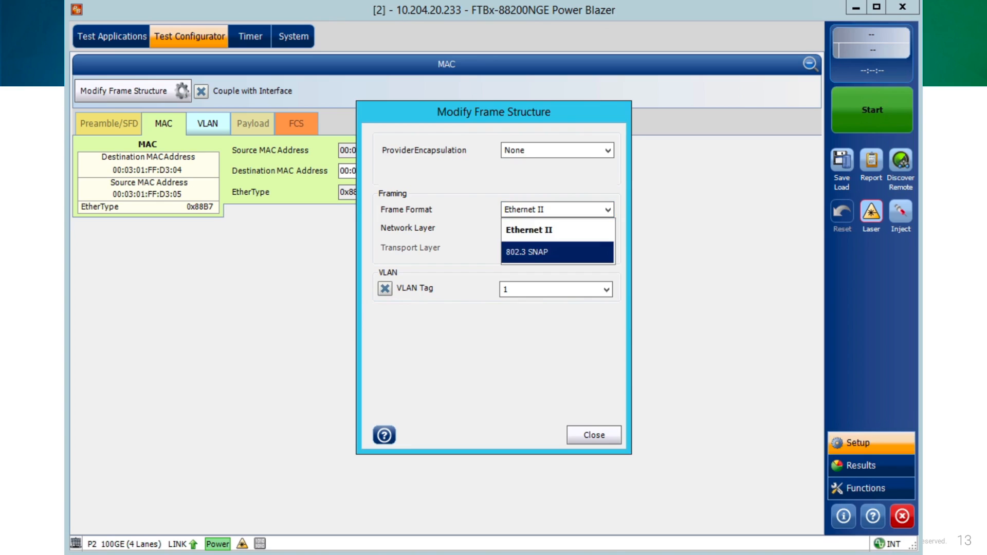
pyautogui.click(557, 229)
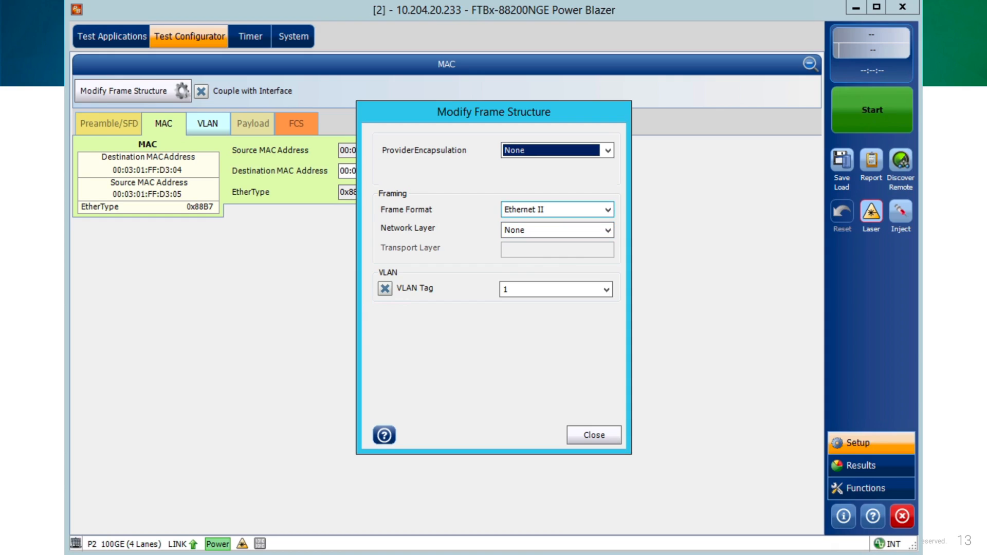
pyautogui.click(605, 289)
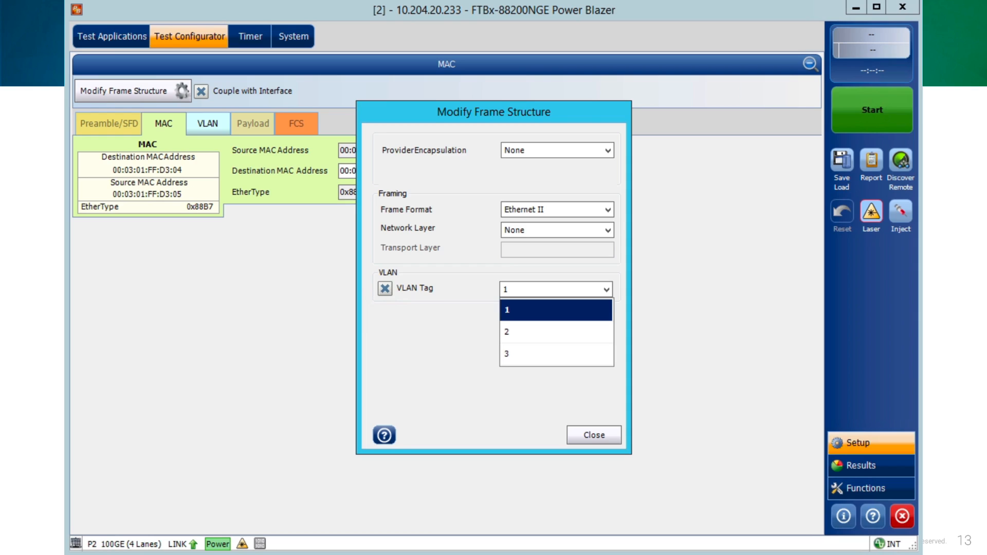
pyautogui.click(555, 309)
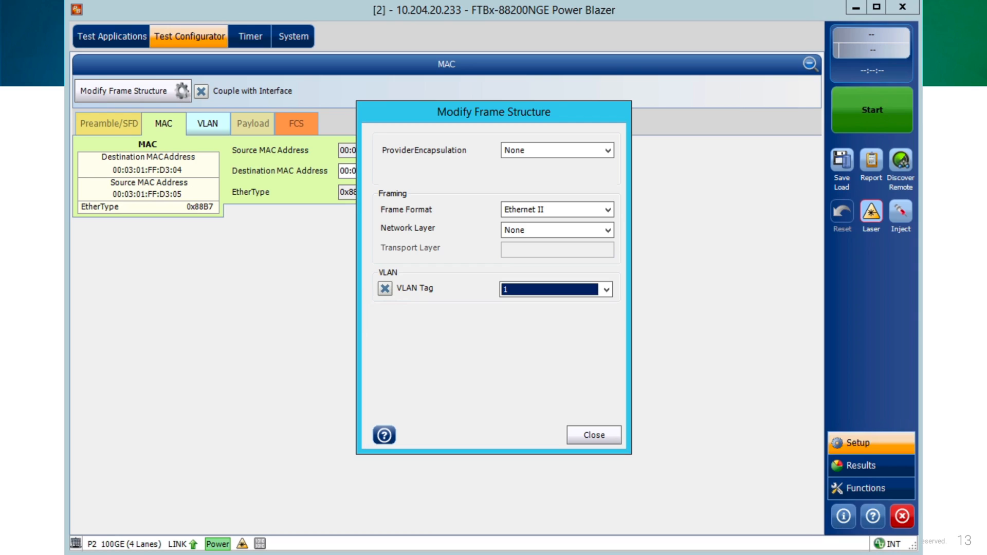
pyautogui.click(593, 435)
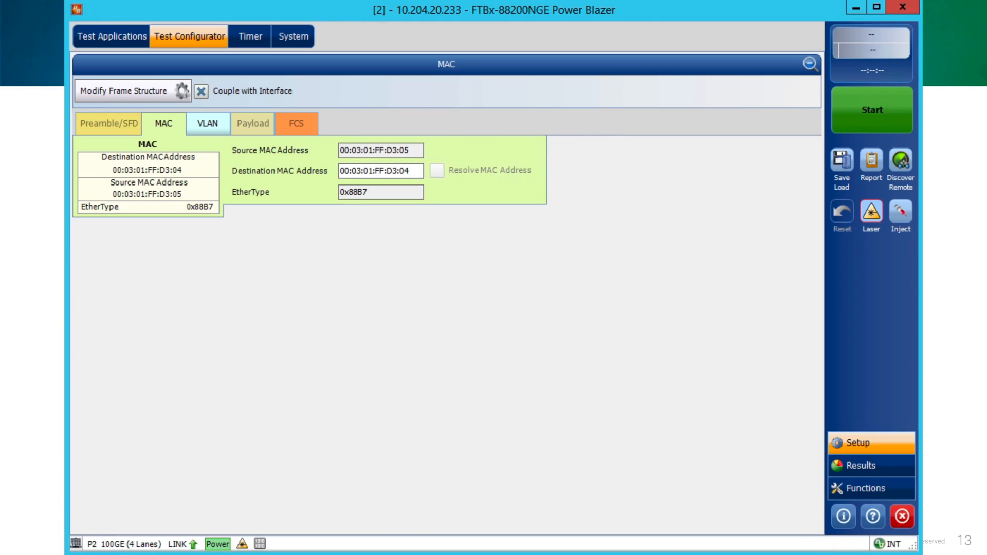
# Step: Check the VLAN tag details, return to MAC, and expand the EtherBERT block settings
pyautogui.click(206, 123)
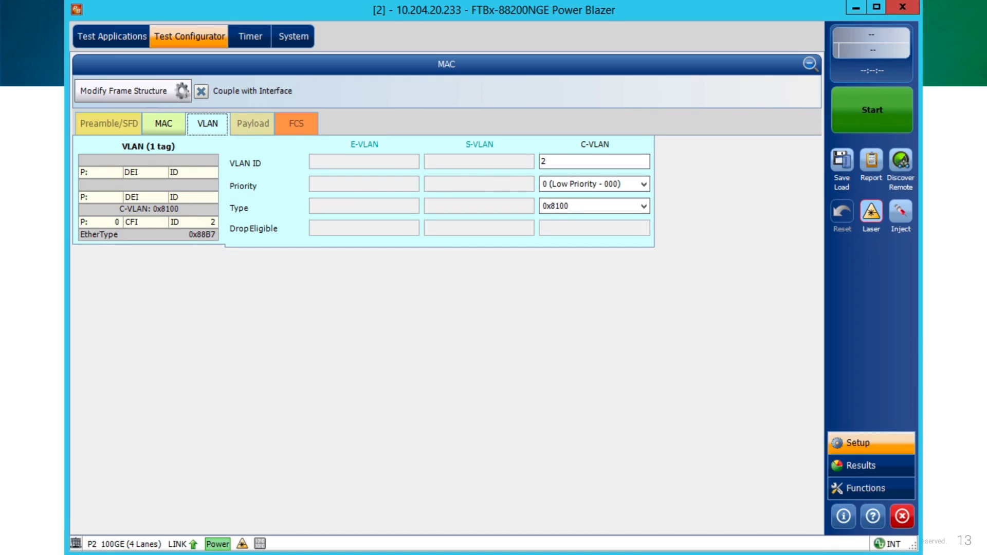
pyautogui.click(164, 123)
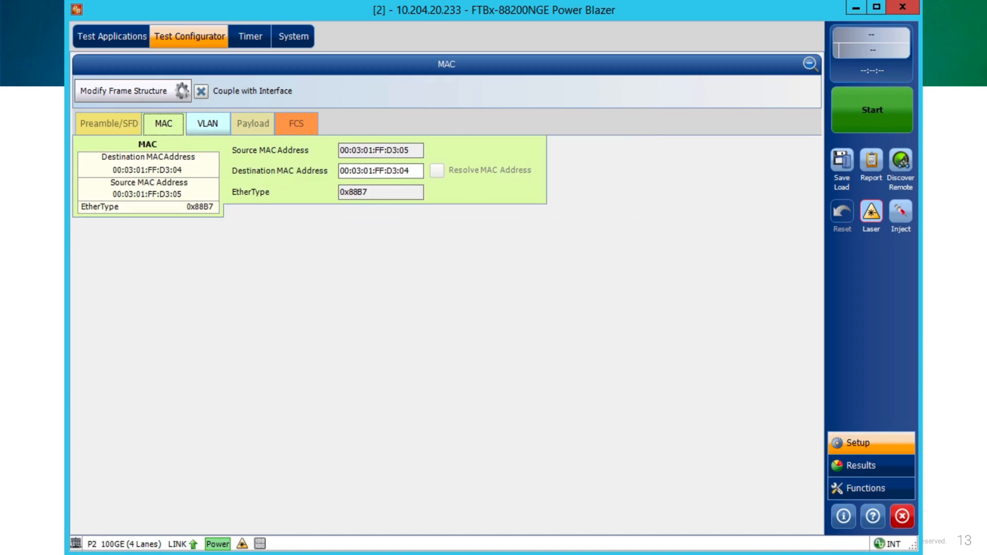
pyautogui.click(808, 65)
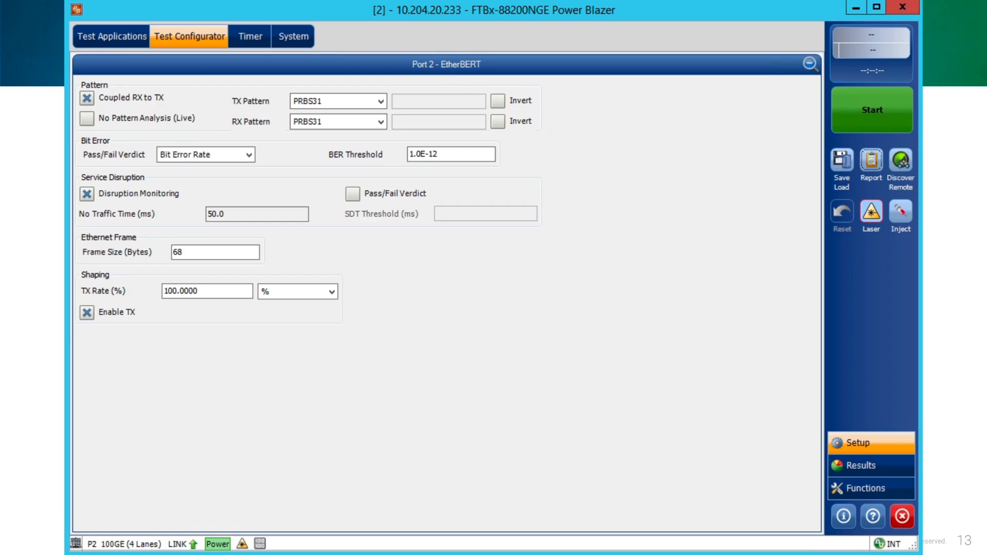
# Step: Keep the BER threshold at 1.0E-12 and enable the service disruption pass/fail verdict
pyautogui.click(338, 122)
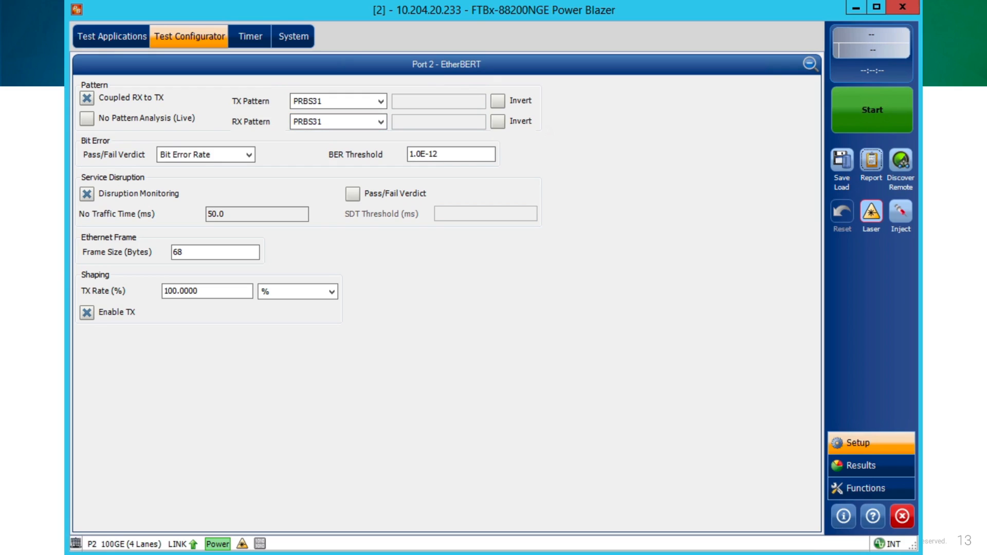
pyautogui.click(450, 154)
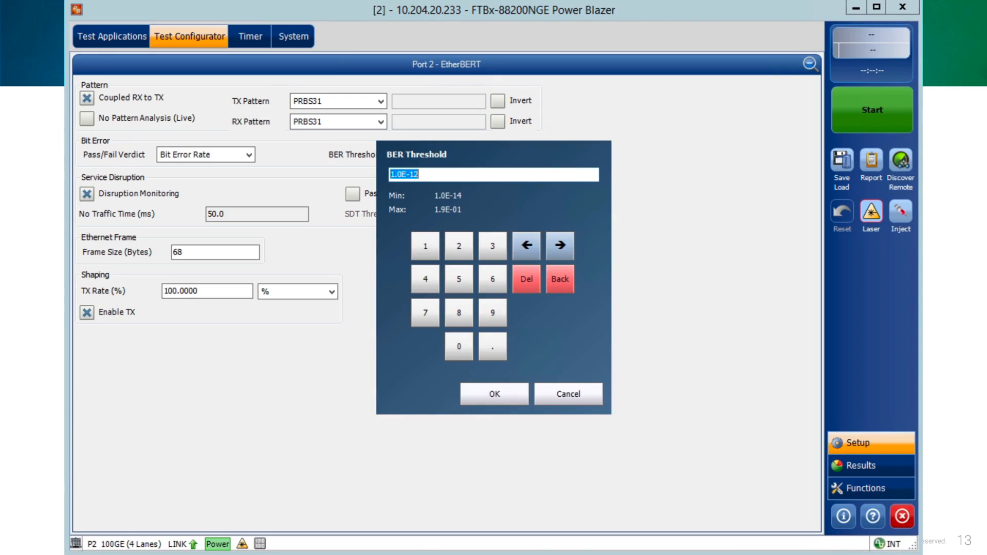
pyautogui.click(494, 394)
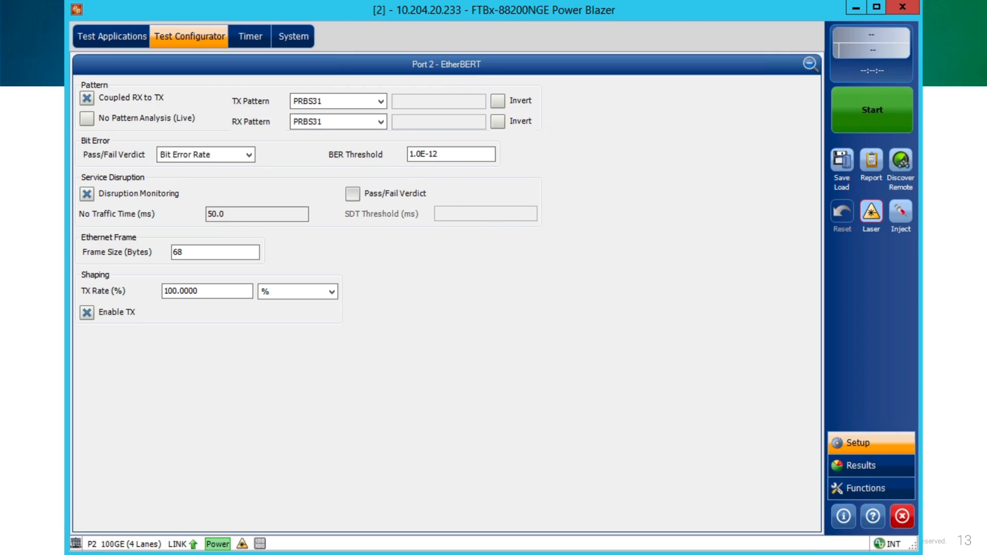
pyautogui.click(352, 193)
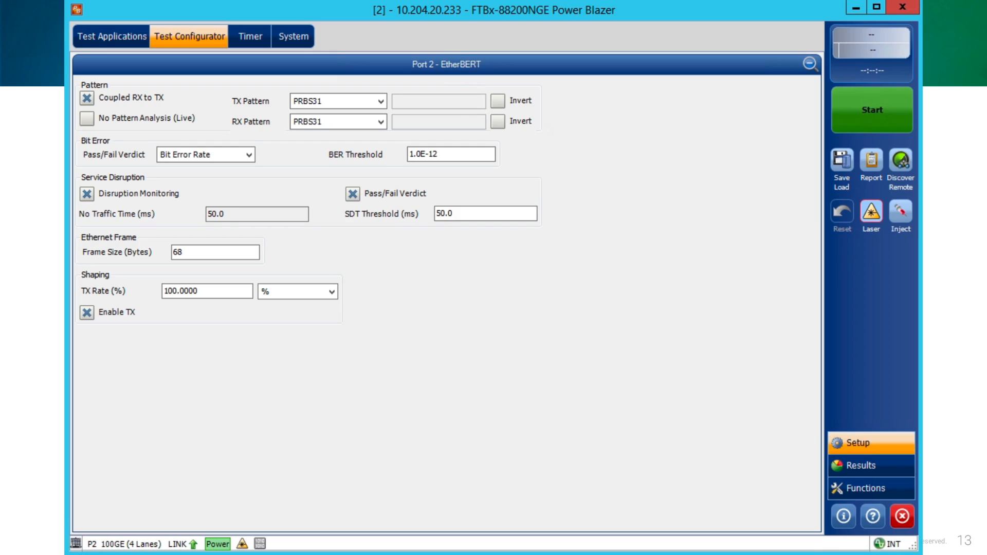
# Step: Keep the EtherBERT TX rate at 100.0000% and collapse back to the test overview
pyautogui.click(215, 252)
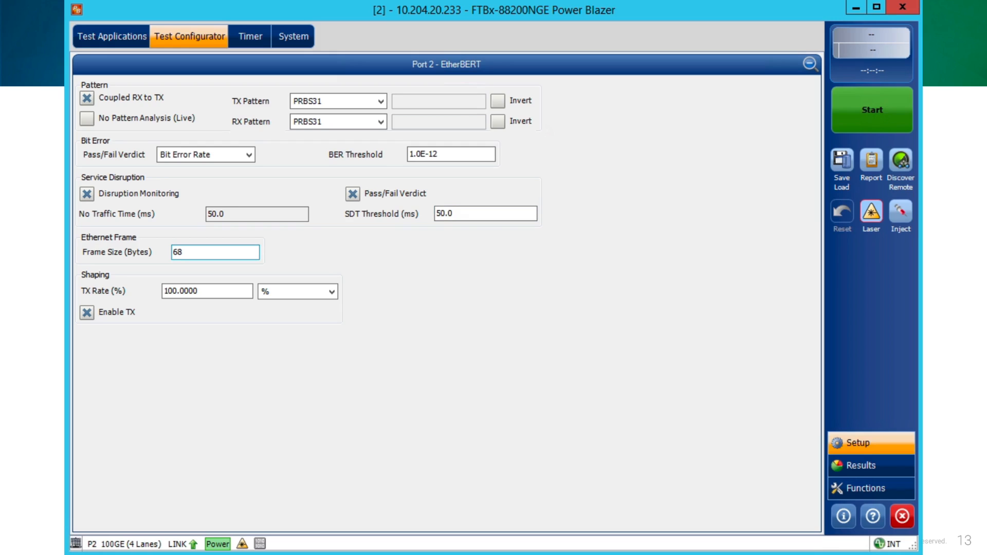
pyautogui.click(215, 252)
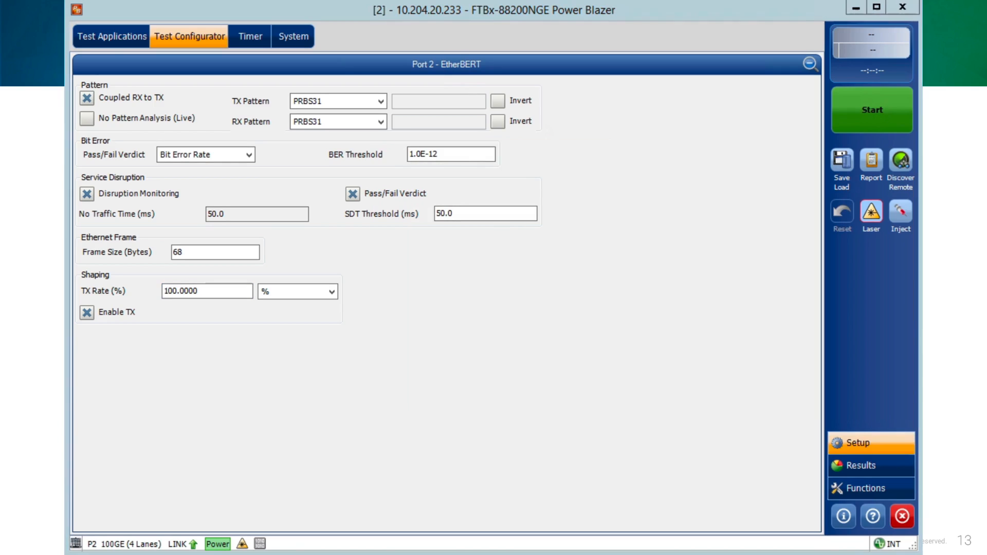
pyautogui.click(206, 291)
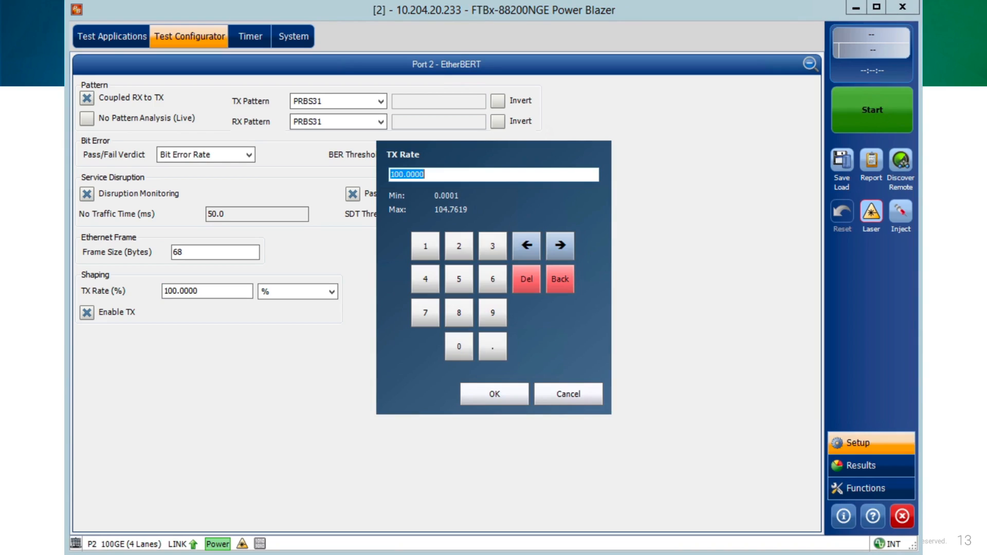
pyautogui.click(494, 394)
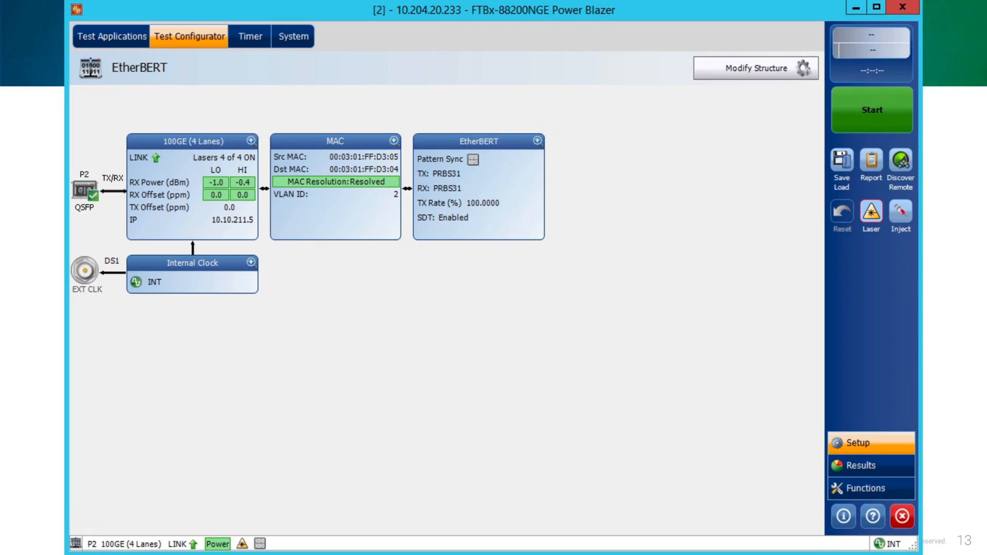
# Step: Start the EtherBERT test and keep Manual bit error injection on the results summary
pyautogui.click(871, 110)
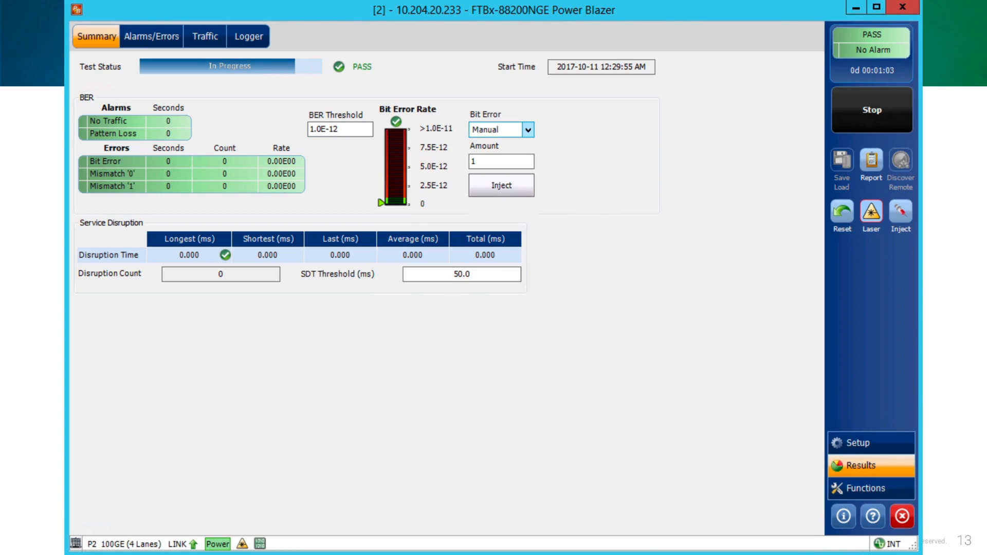
pyautogui.click(527, 130)
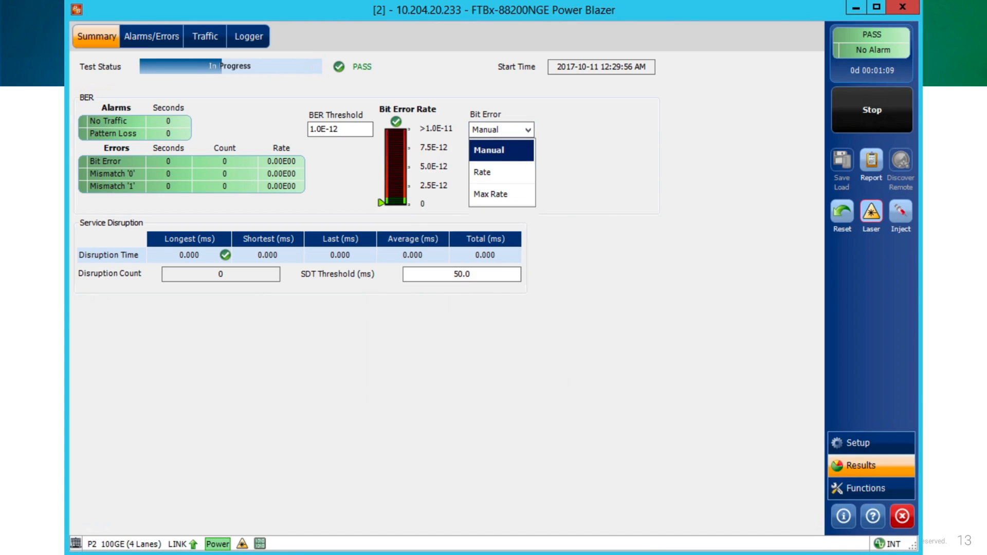
pyautogui.click(492, 150)
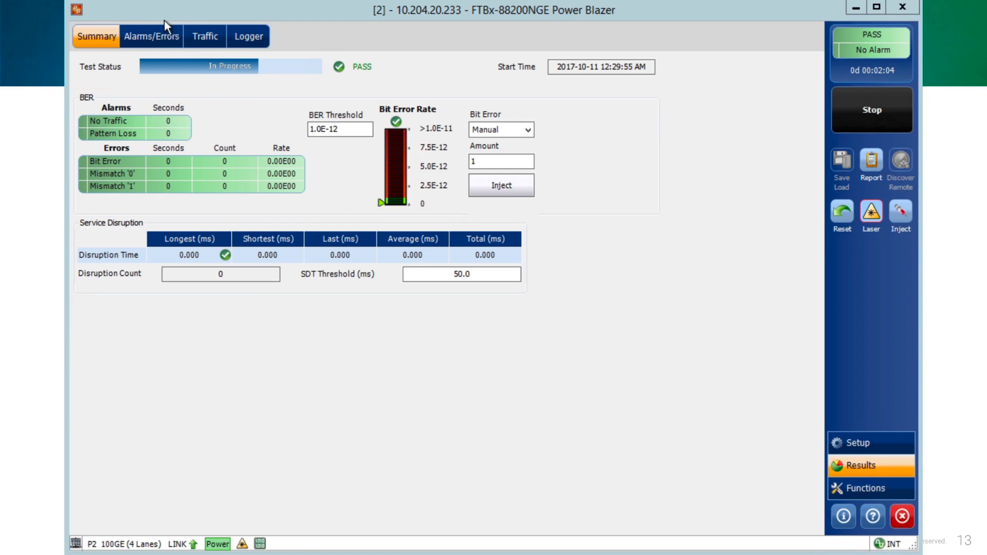
# Step: View the Alarms/Errors results including per-lane interface alarms, all still at zero
pyautogui.click(151, 36)
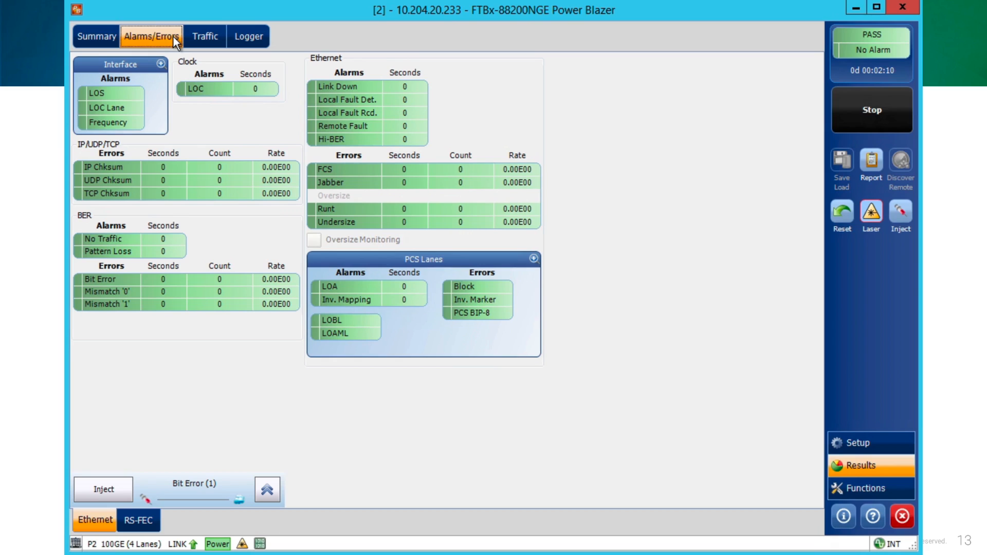
pyautogui.moveTo(194, 72)
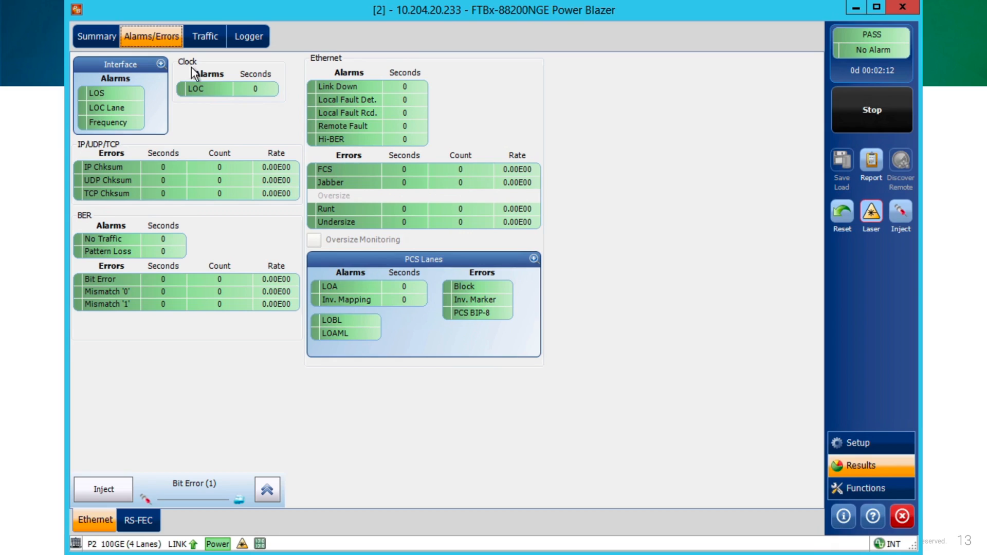
pyautogui.moveTo(130, 108)
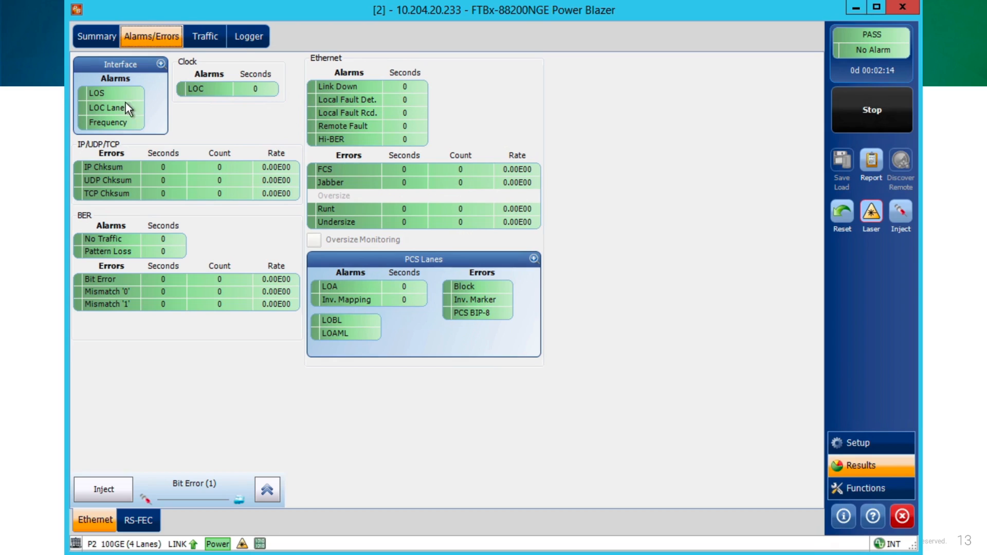
pyautogui.moveTo(168, 145)
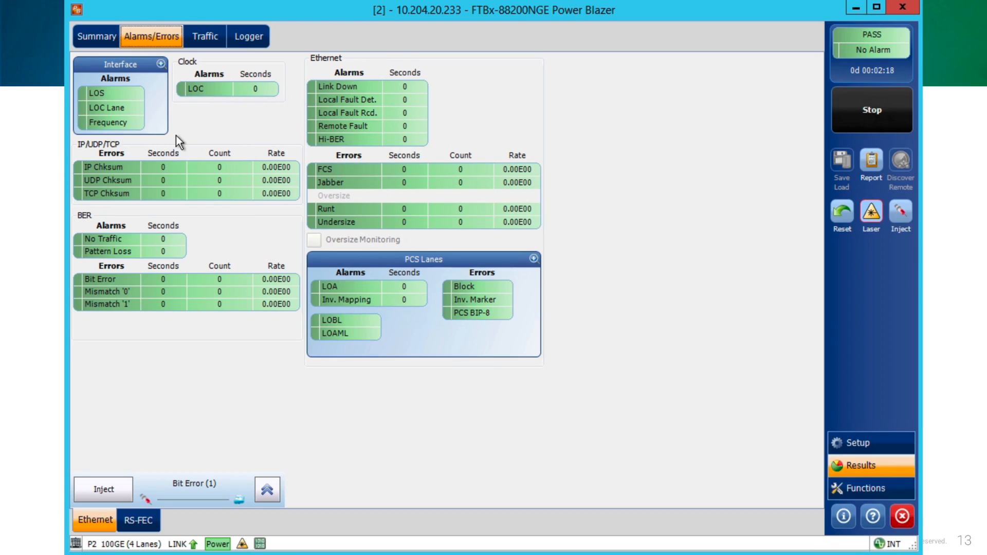
pyautogui.moveTo(165, 69)
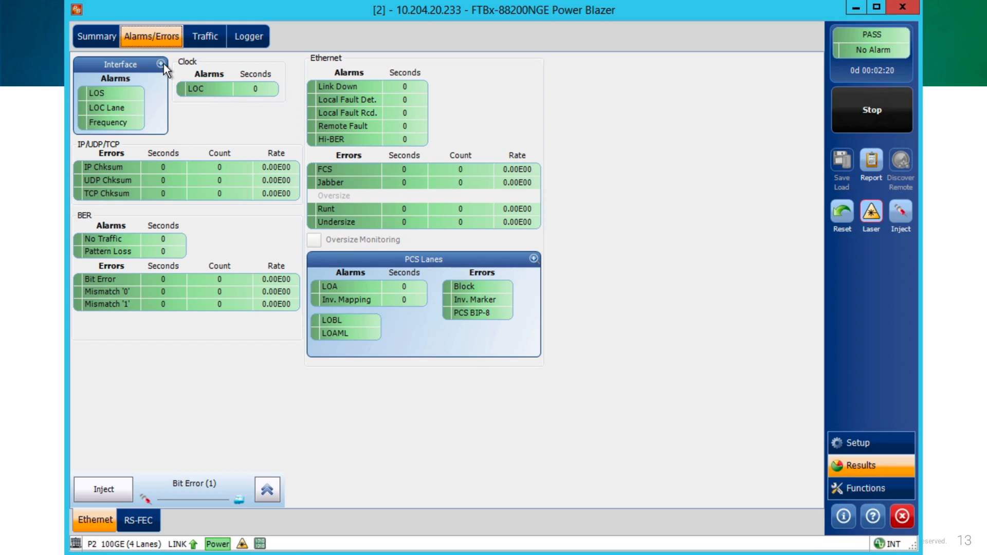
pyautogui.click(161, 64)
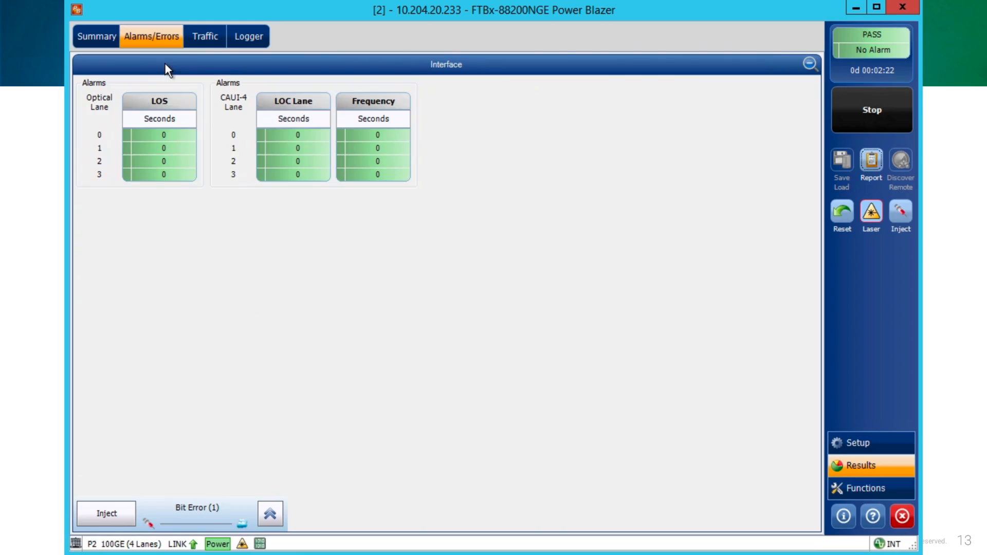
pyautogui.click(809, 64)
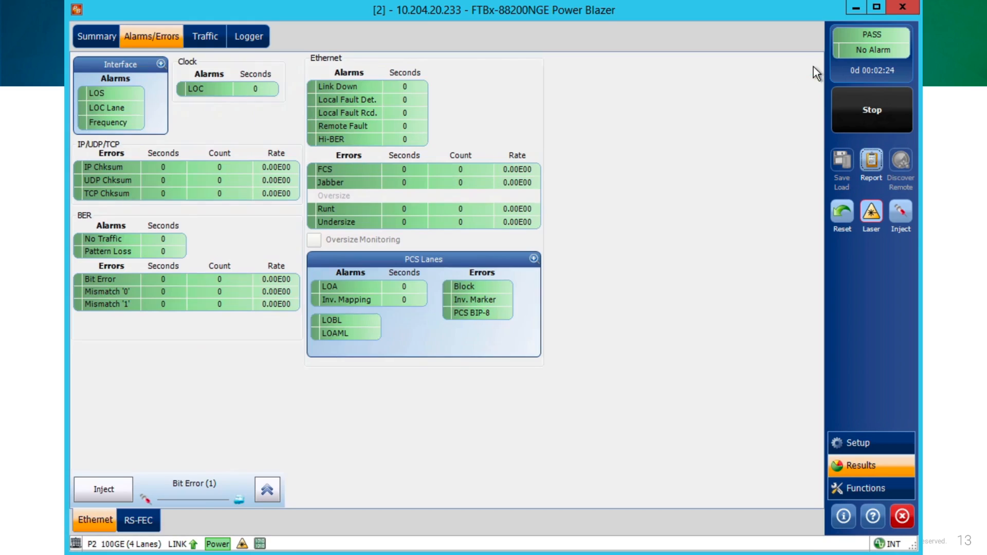
pyautogui.moveTo(141, 223)
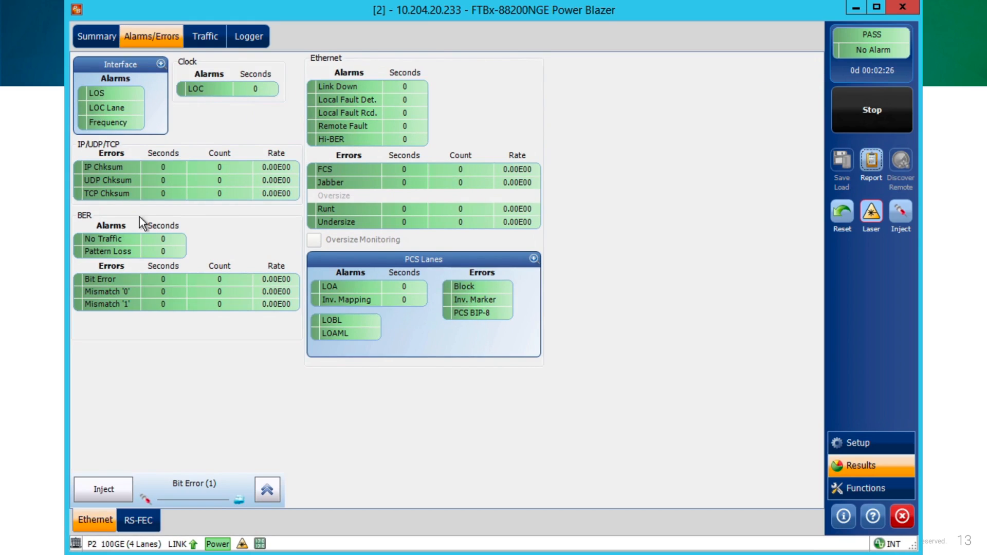
pyautogui.moveTo(129, 243)
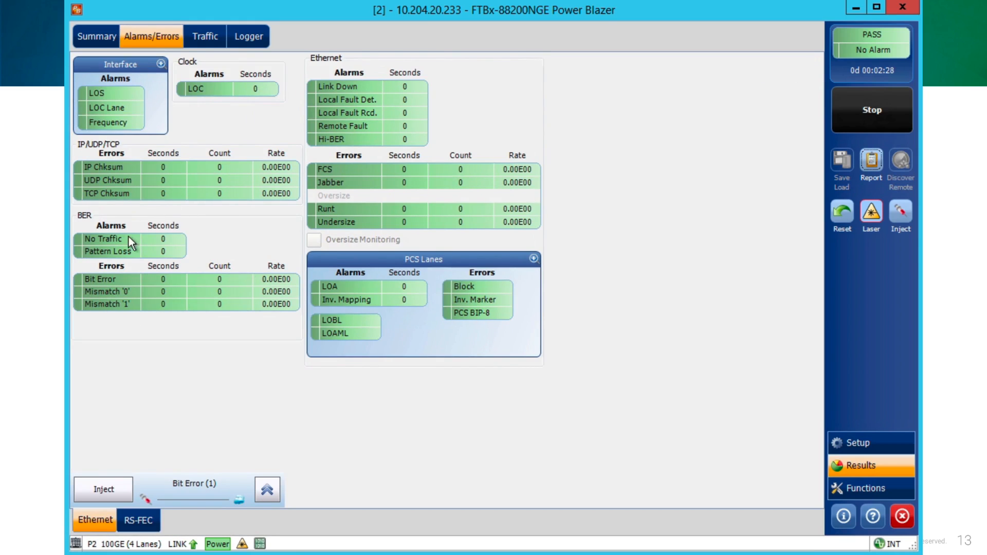
pyautogui.moveTo(220, 308)
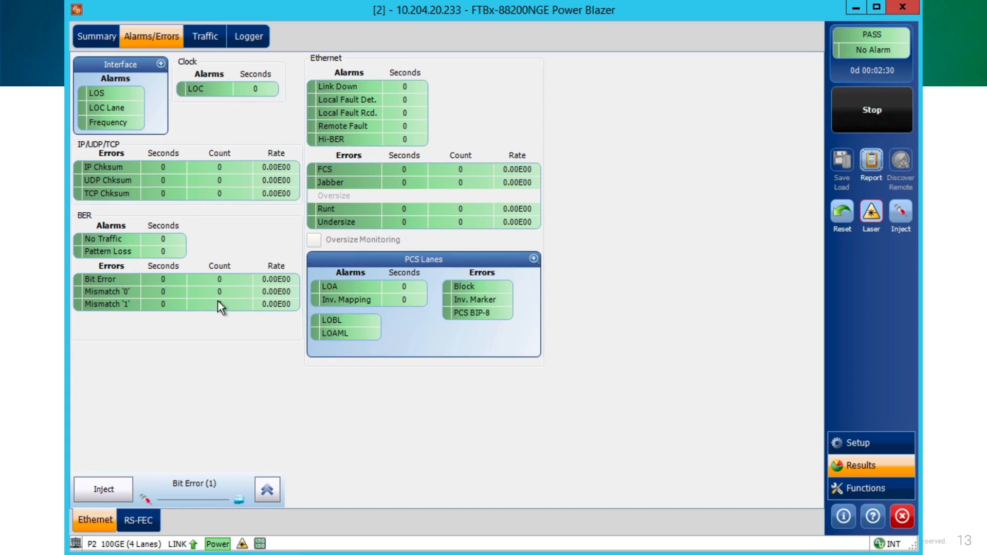
pyautogui.moveTo(181, 229)
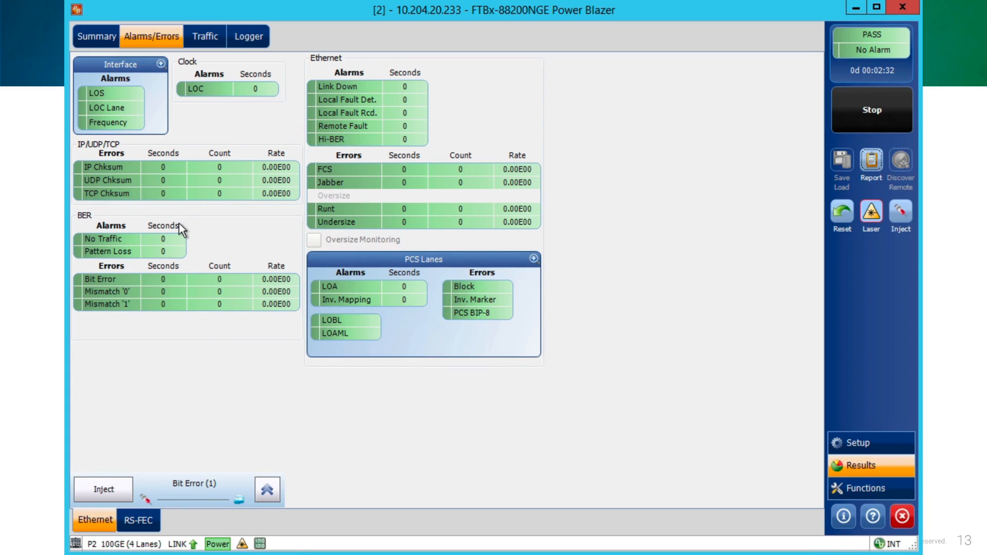
pyautogui.moveTo(386, 245)
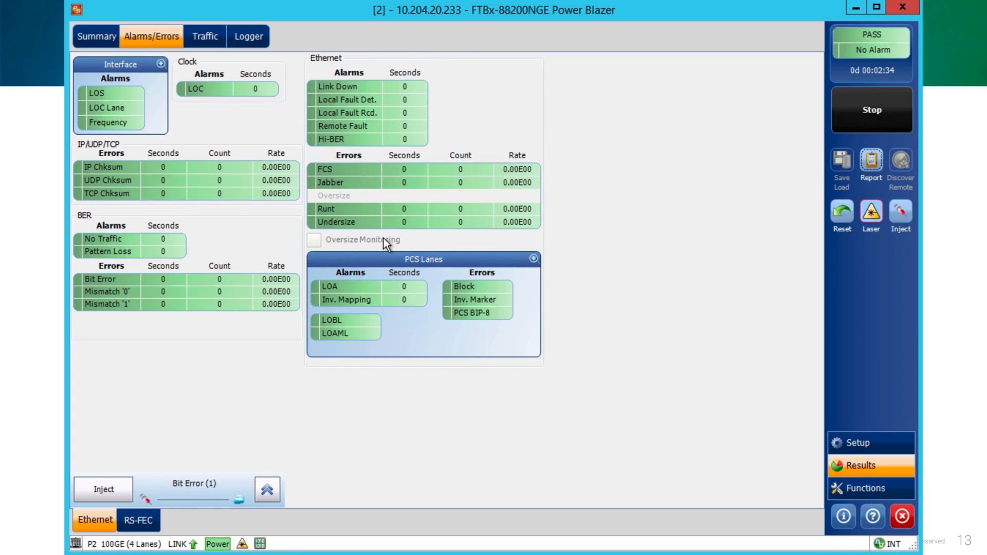
pyautogui.moveTo(346, 133)
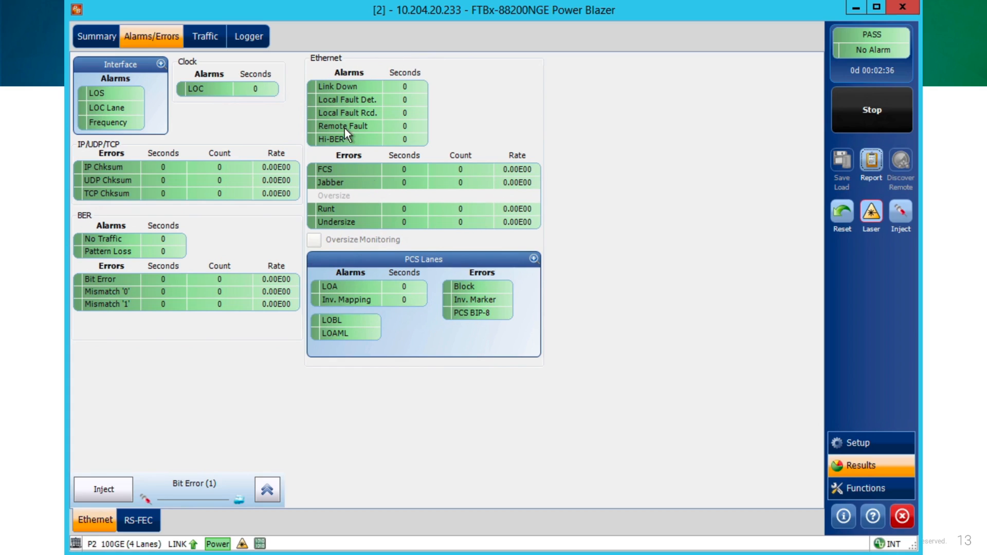
pyautogui.moveTo(456, 268)
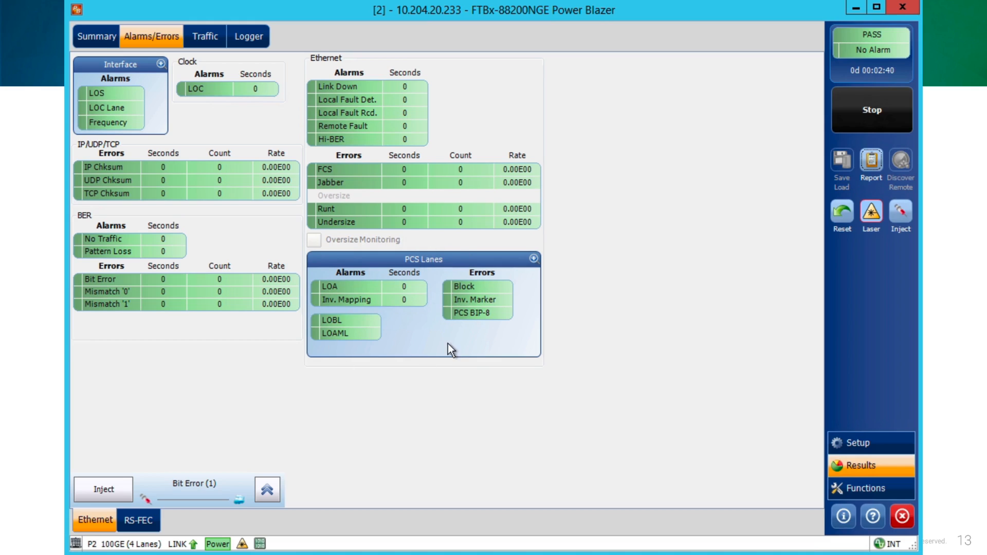
pyautogui.moveTo(532, 259)
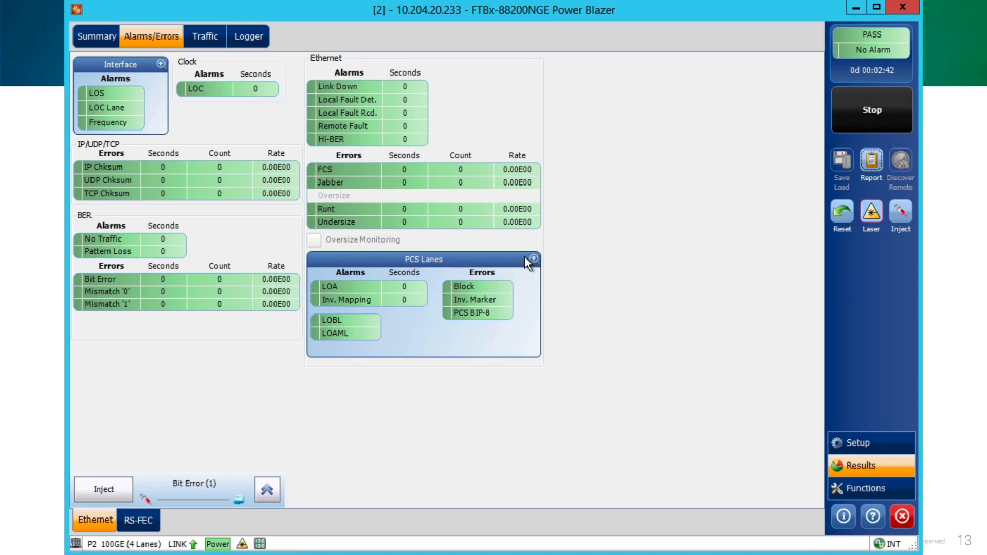
pyautogui.click(533, 259)
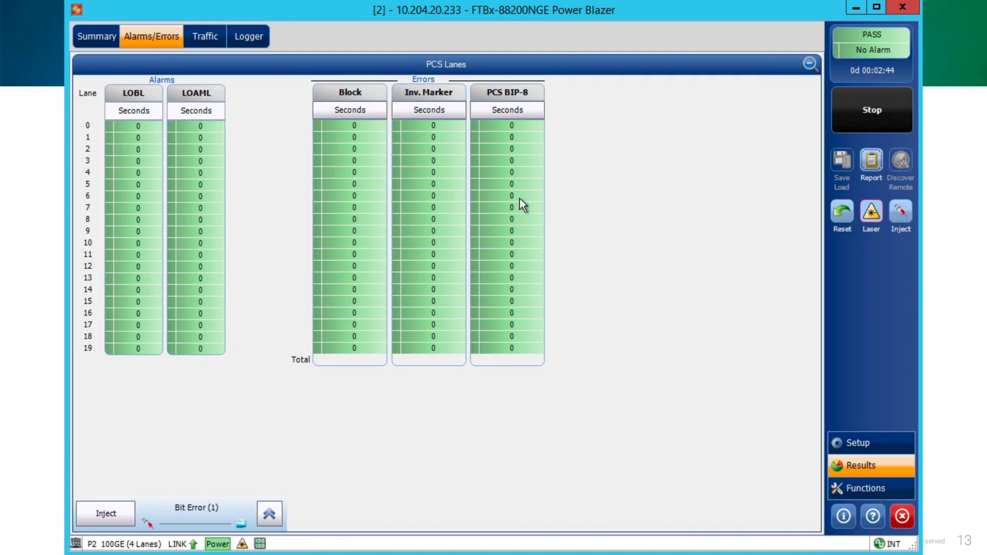
pyautogui.moveTo(445, 255)
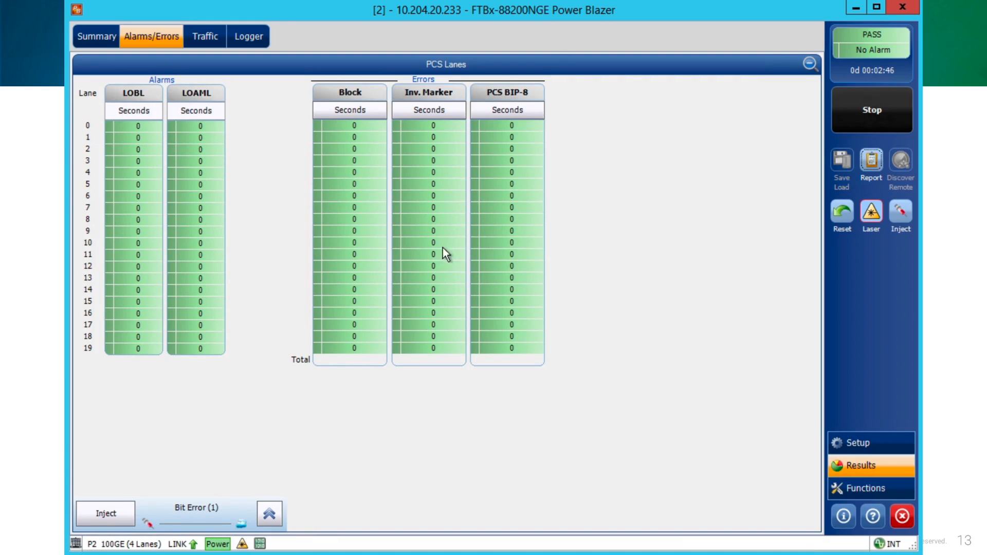
pyautogui.moveTo(758, 141)
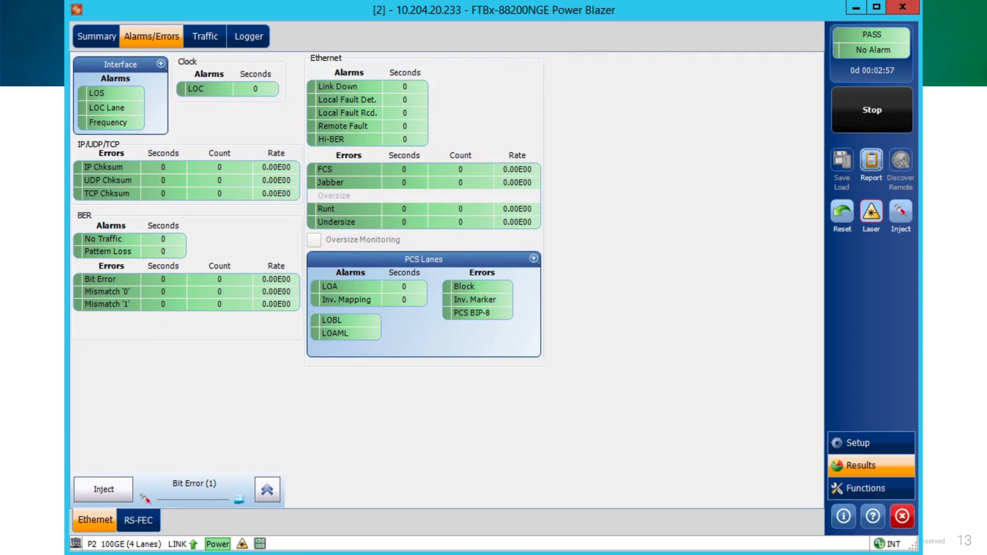
pyautogui.moveTo(466, 204)
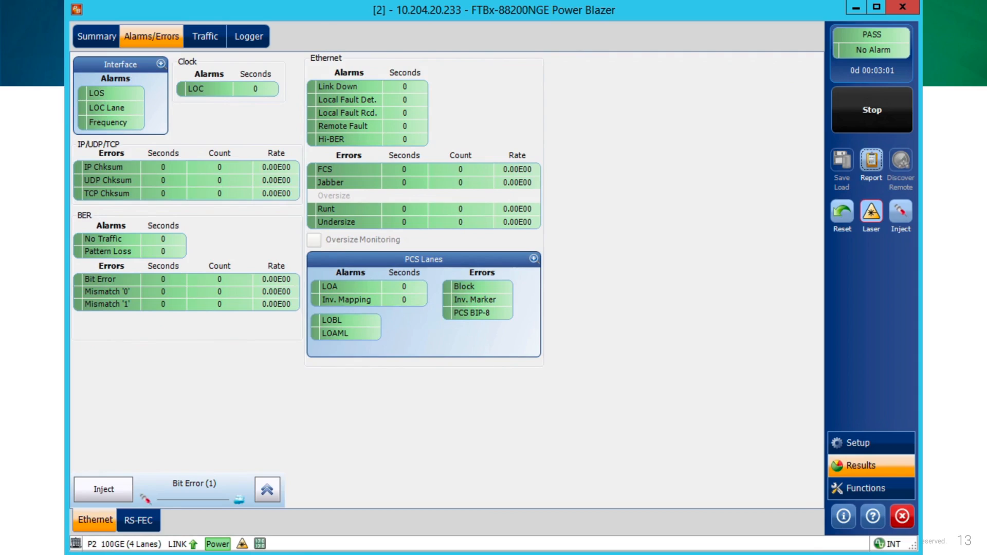
pyautogui.moveTo(250, 178)
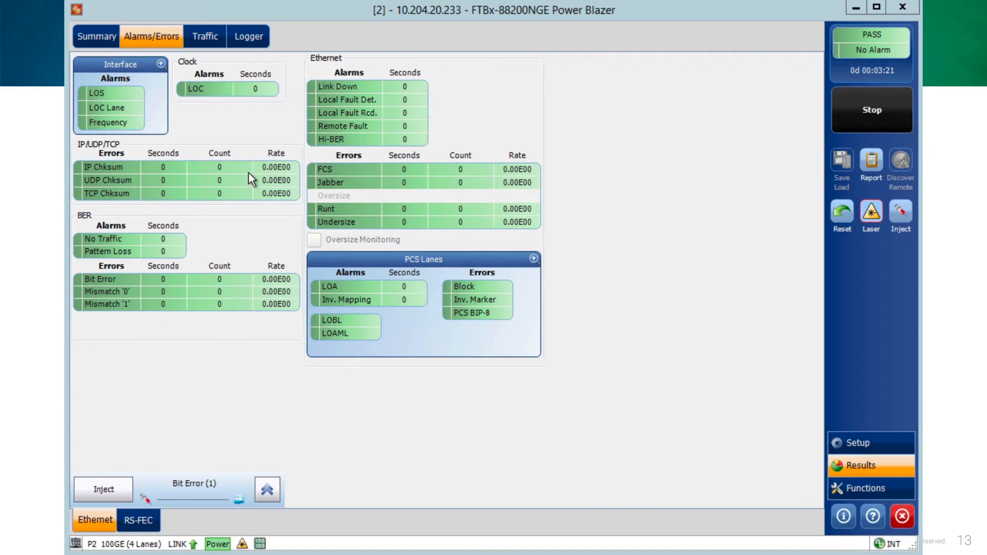
pyautogui.moveTo(163, 540)
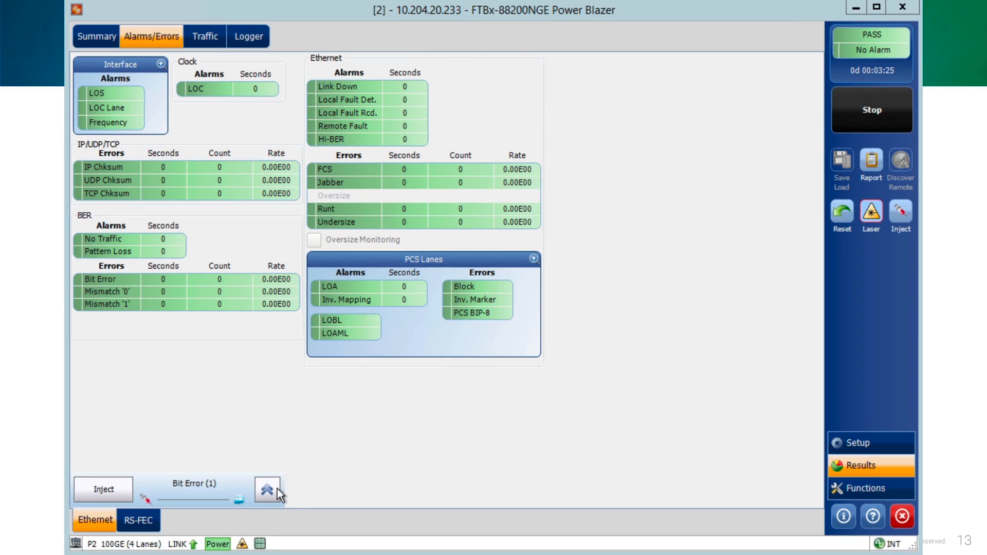
# Step: Set injection to BER-layer Alarms so the defect is a continuous Pattern Loss
pyautogui.click(267, 490)
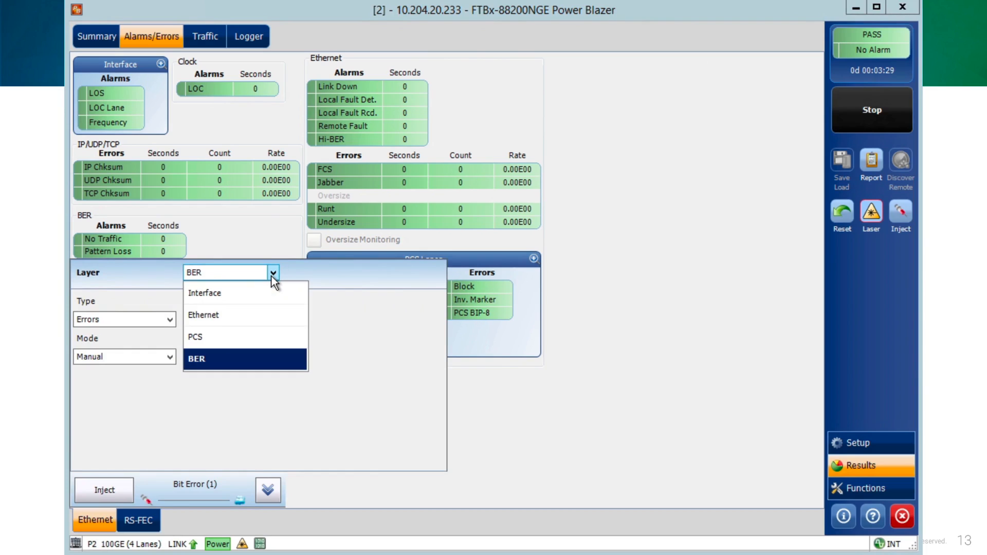
pyautogui.moveTo(276, 269)
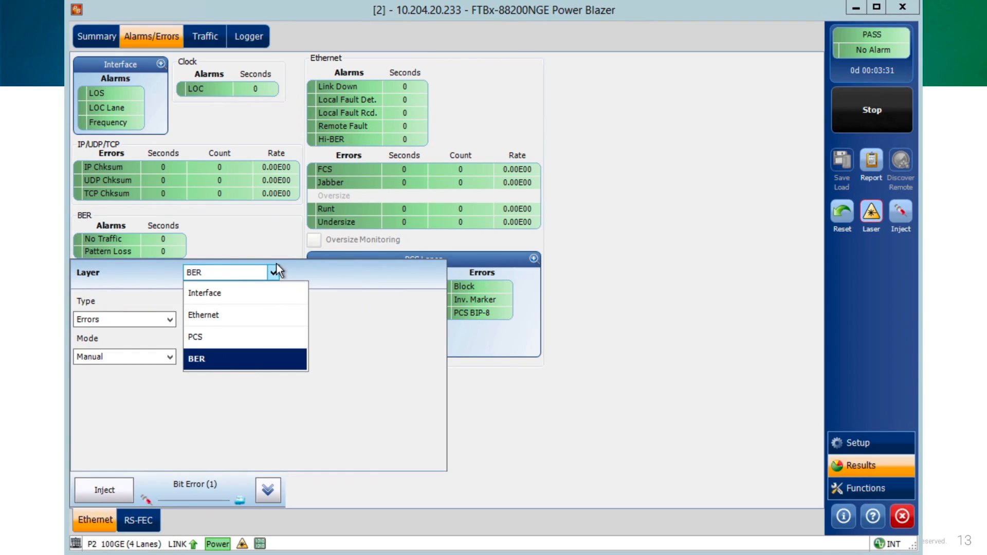
pyautogui.moveTo(196, 337)
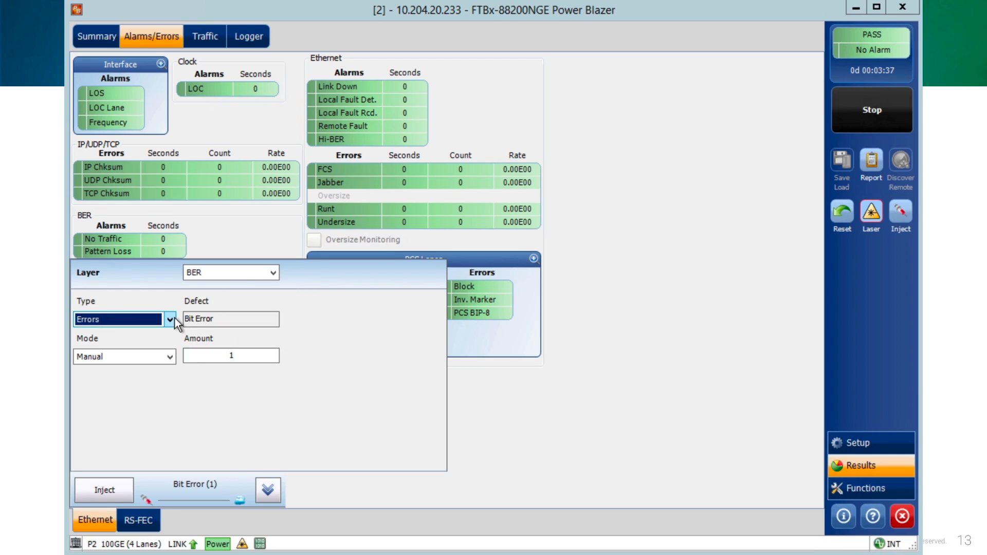
pyautogui.click(170, 319)
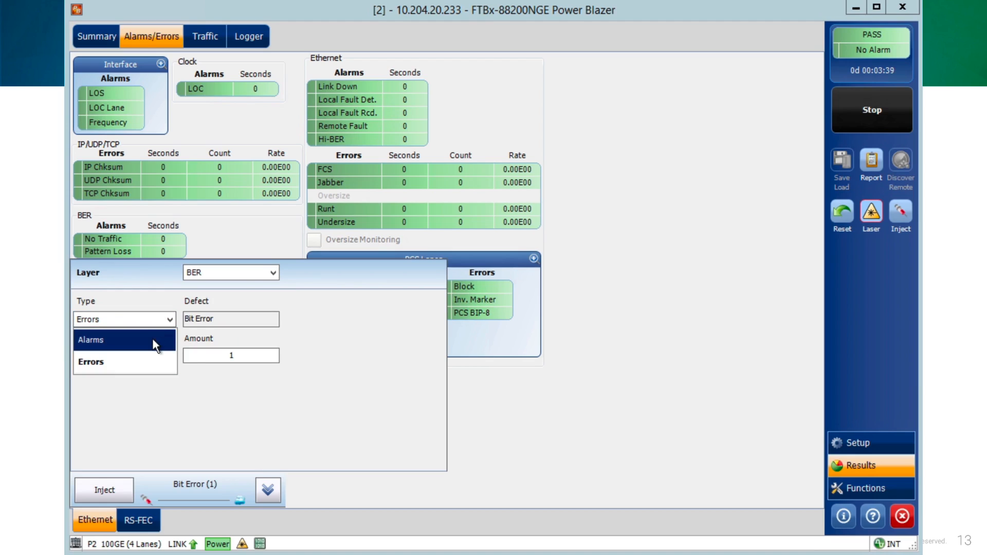
pyautogui.click(90, 339)
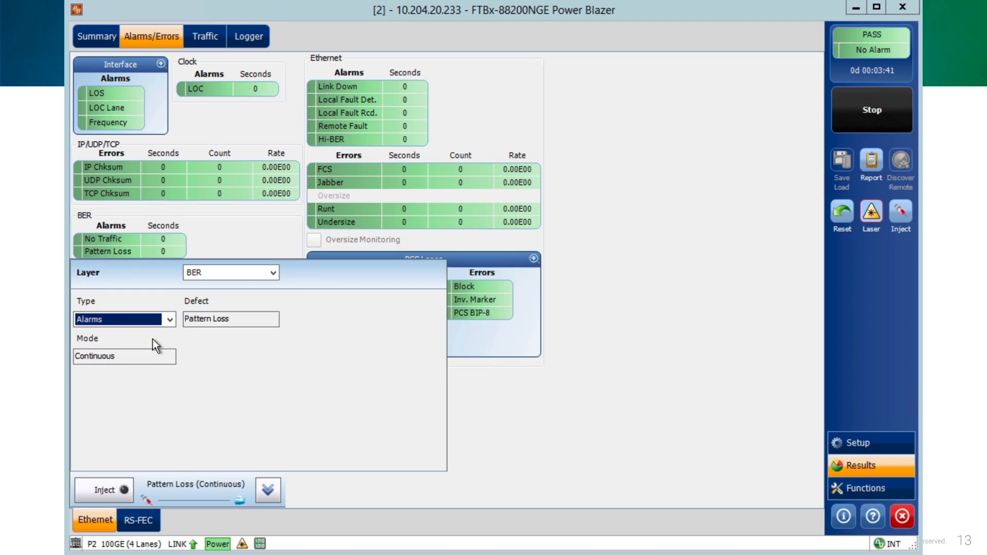
pyautogui.moveTo(226, 372)
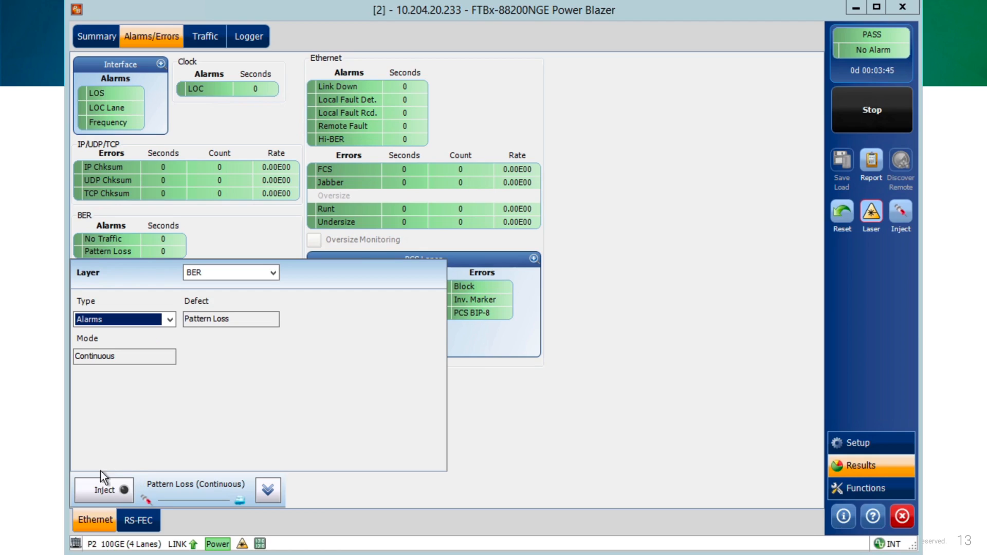
pyautogui.moveTo(226, 472)
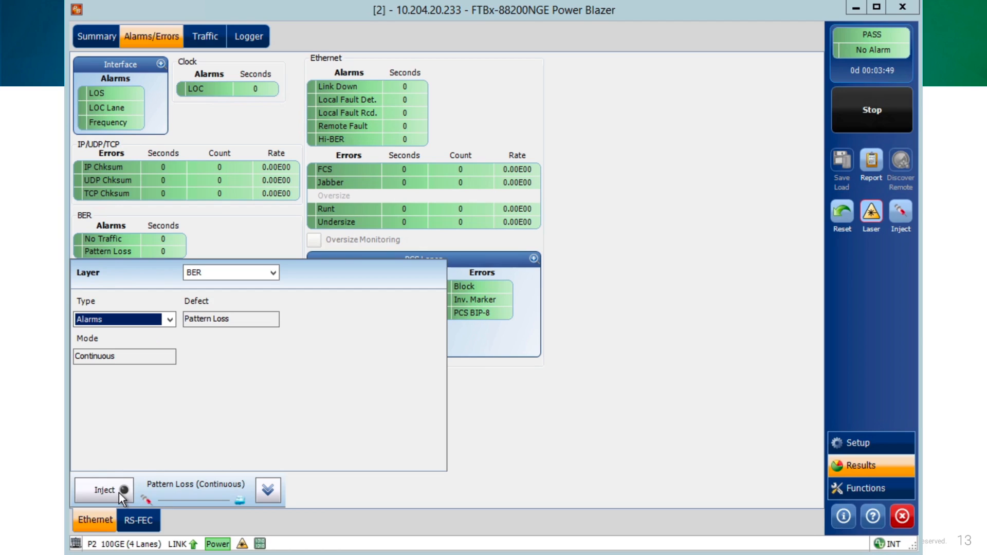
# Step: Inject a continuous Pattern Loss alarm so its seconds count up and the verdict flips to FAIL
pyautogui.click(103, 489)
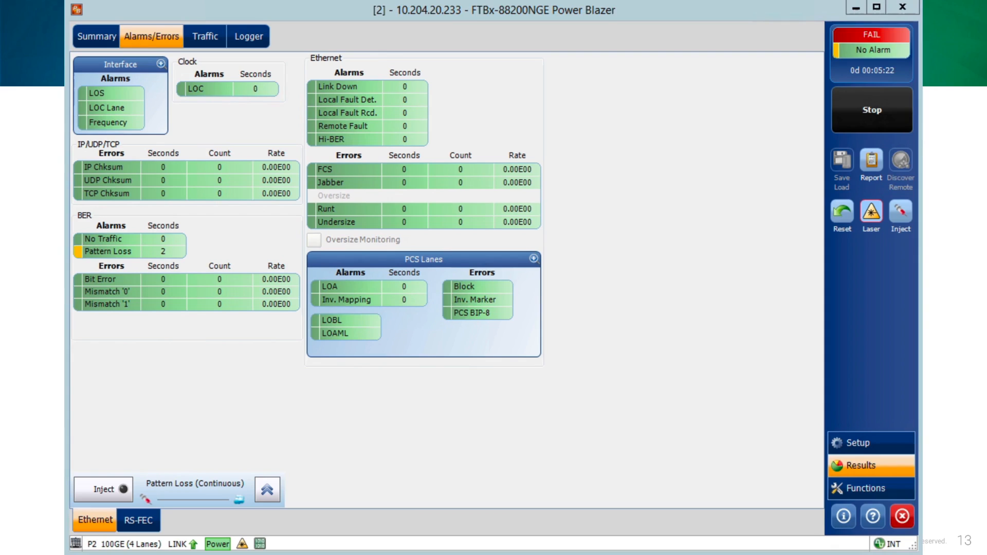
pyautogui.moveTo(189, 26)
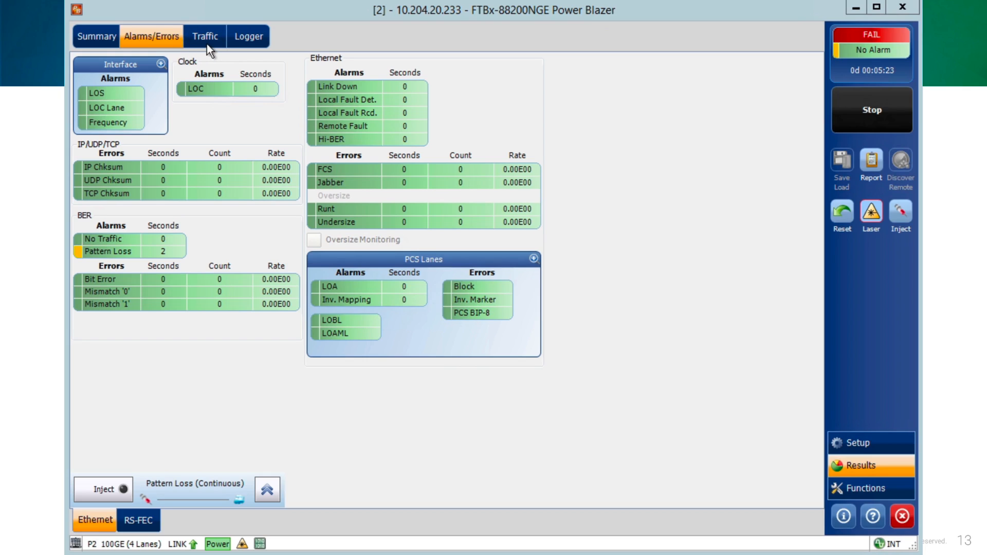
# Step: Show the Traffic statistics with line utilization, frame counts and frame size distribution
pyautogui.click(204, 36)
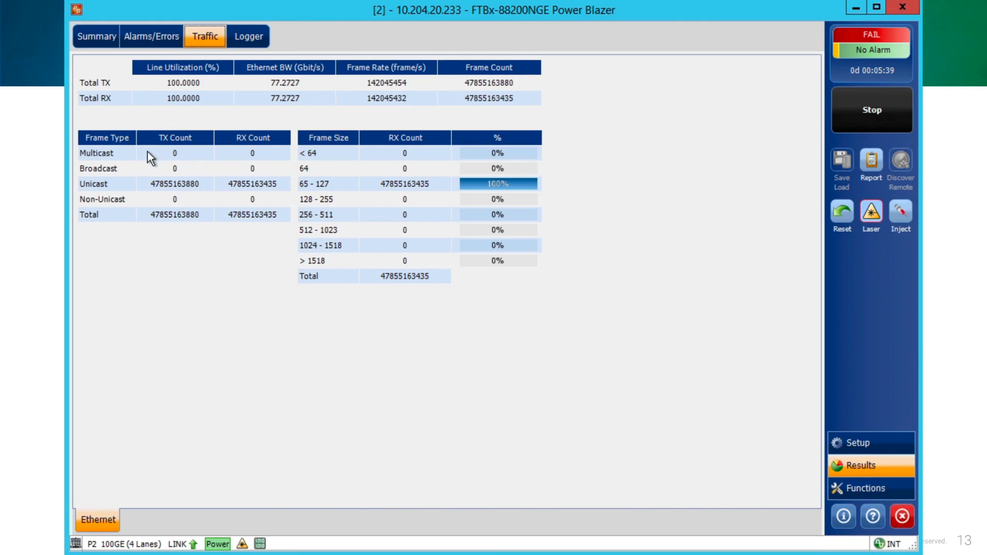
pyautogui.moveTo(519, 183)
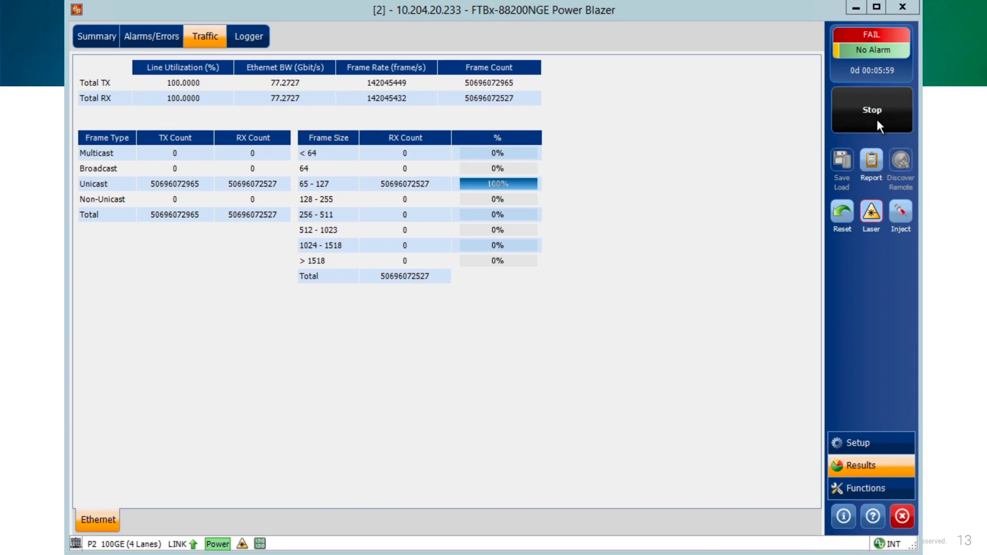
# Step: Stop the running test and accept the Generate report? prompt
pyautogui.click(872, 109)
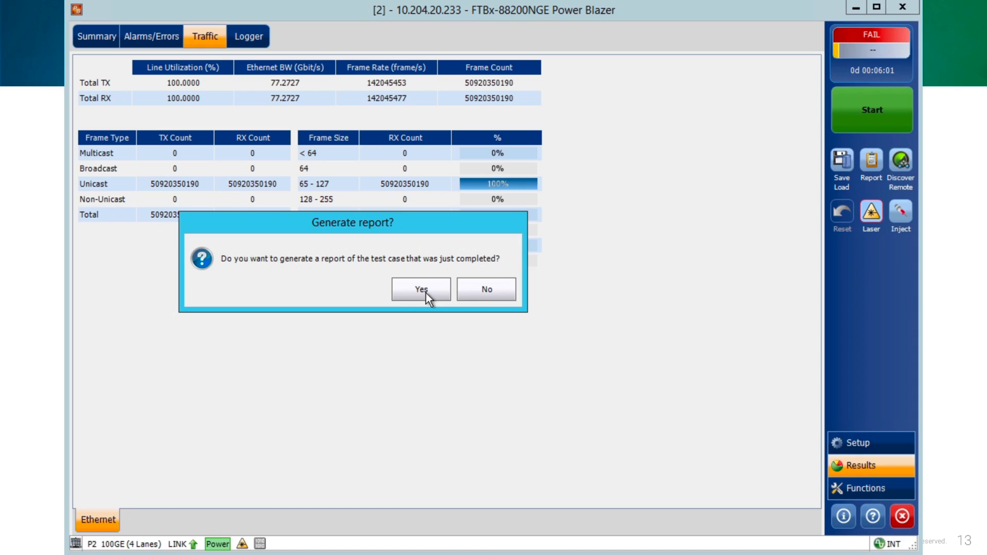
pyautogui.click(420, 289)
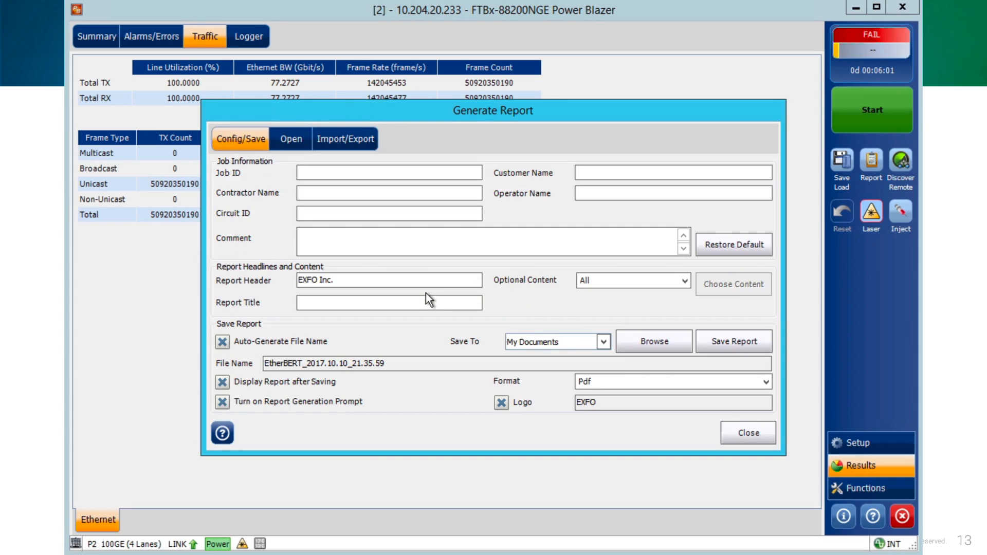
pyautogui.moveTo(308, 358)
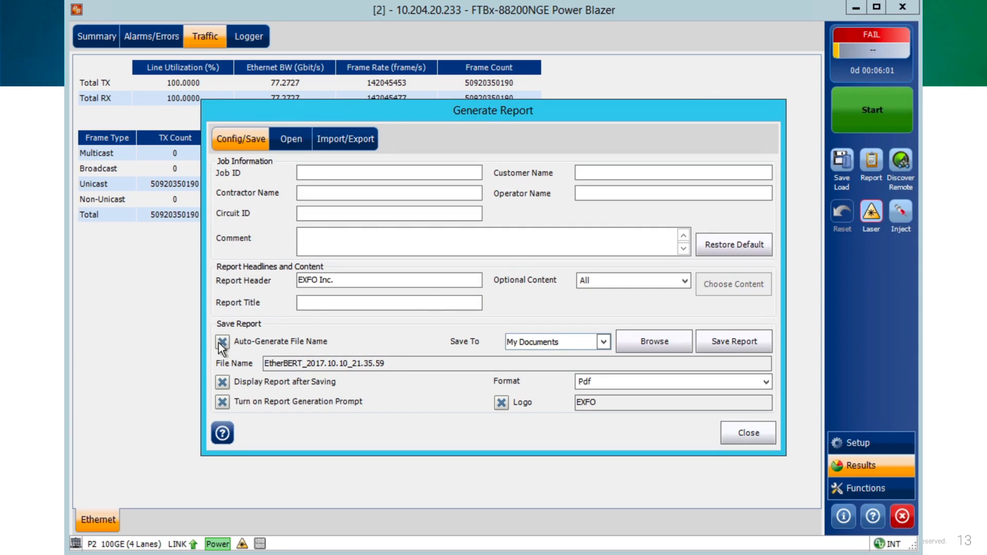
# Step: Disable Auto-Generate File Name, confirm the report file name and save the PDF report showing FAIL
pyautogui.click(222, 342)
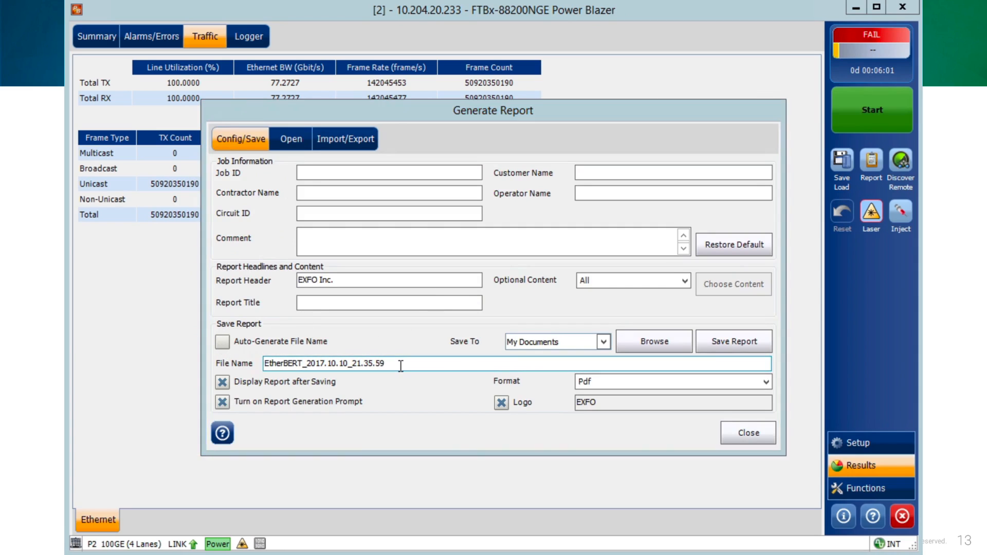
pyautogui.click(400, 363)
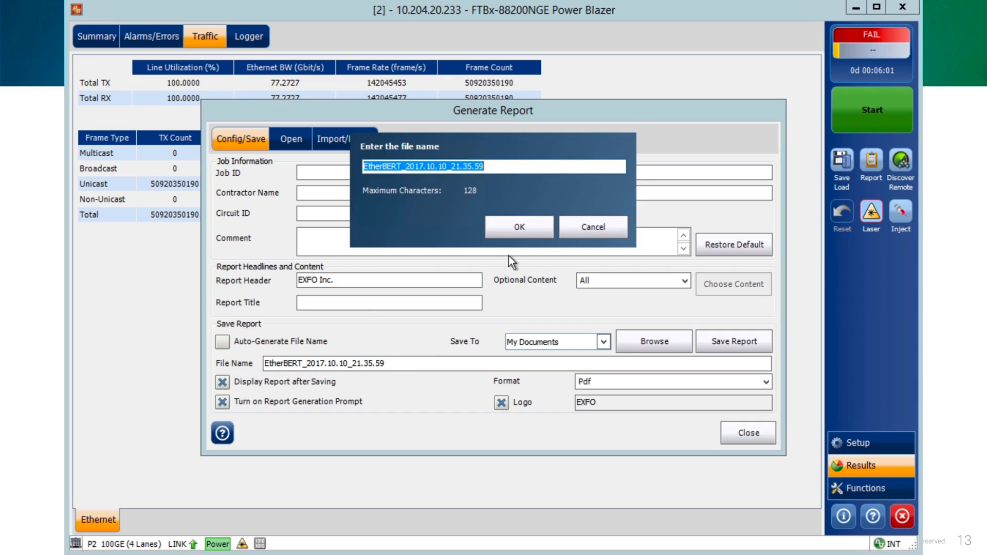
pyautogui.click(518, 226)
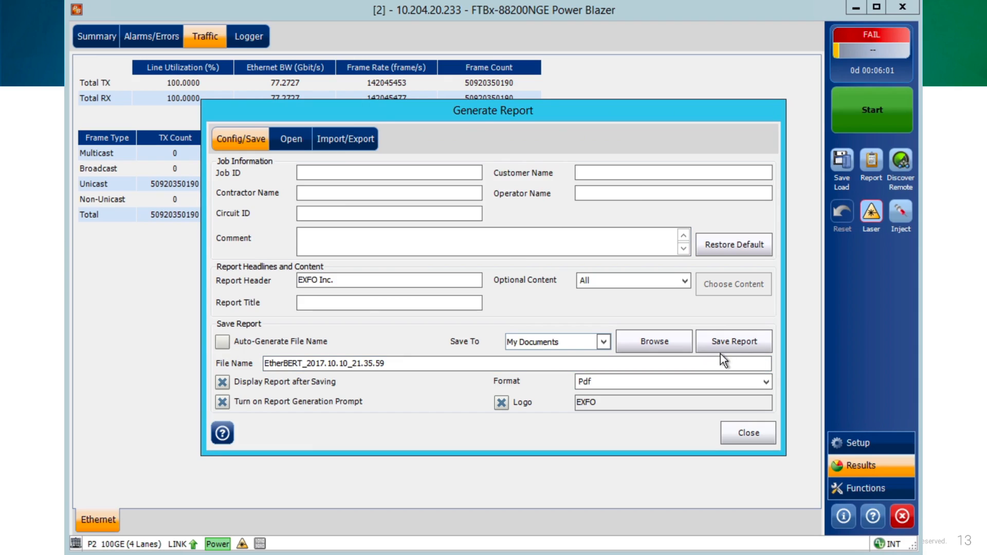
pyautogui.click(733, 342)
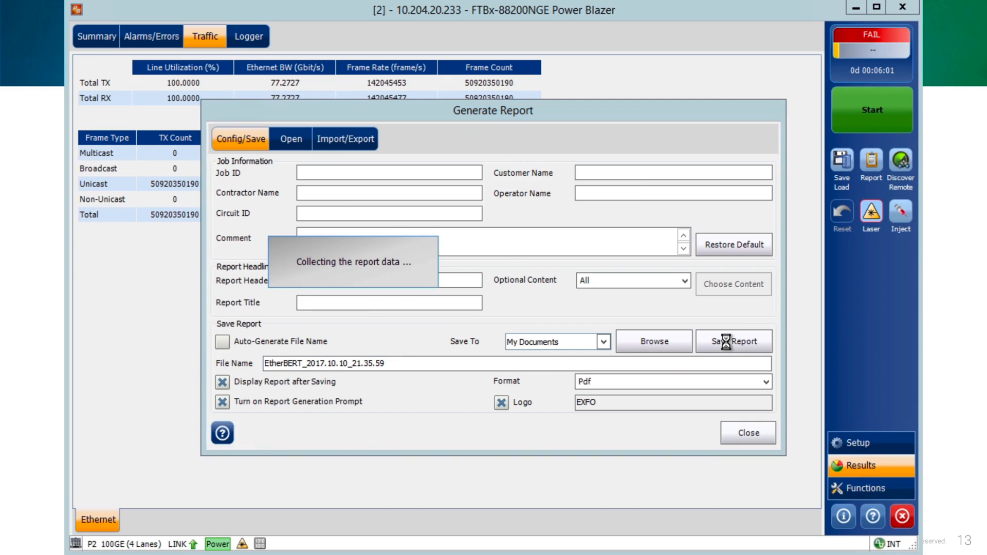
pyautogui.click(732, 341)
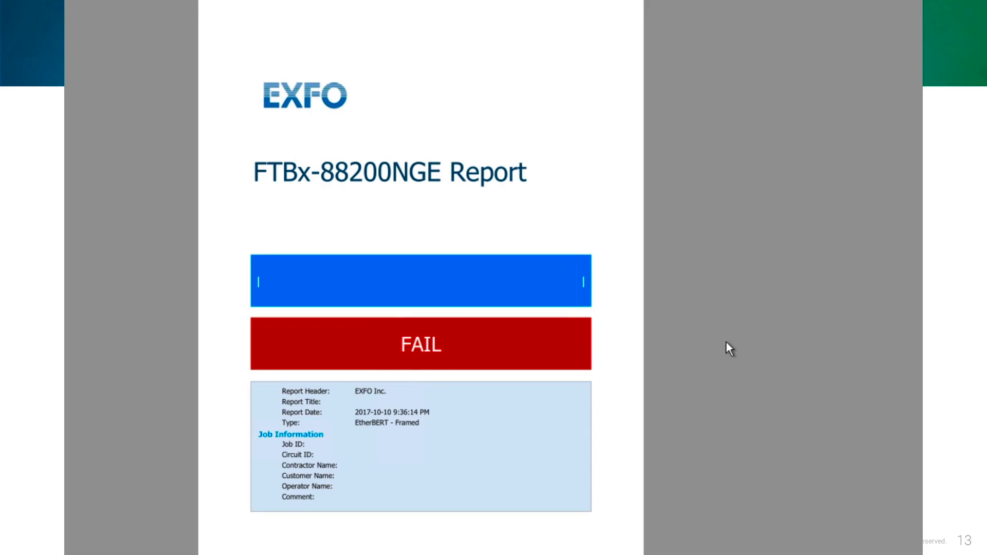